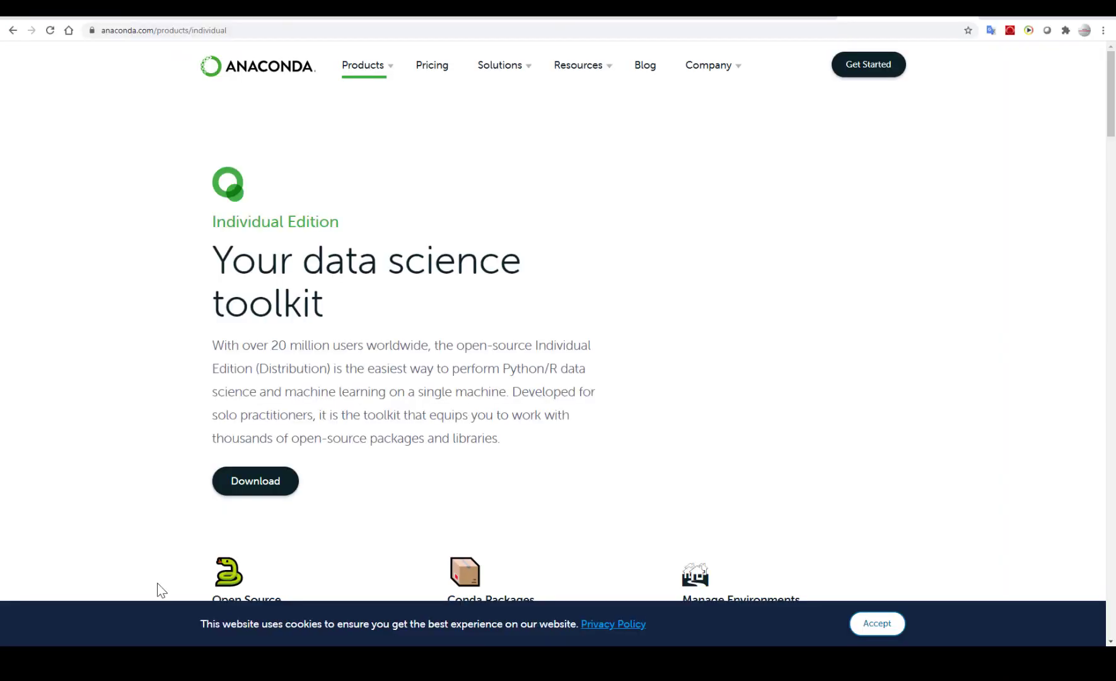
{"action": "mouse_move", "coordinate": [91, 366]}
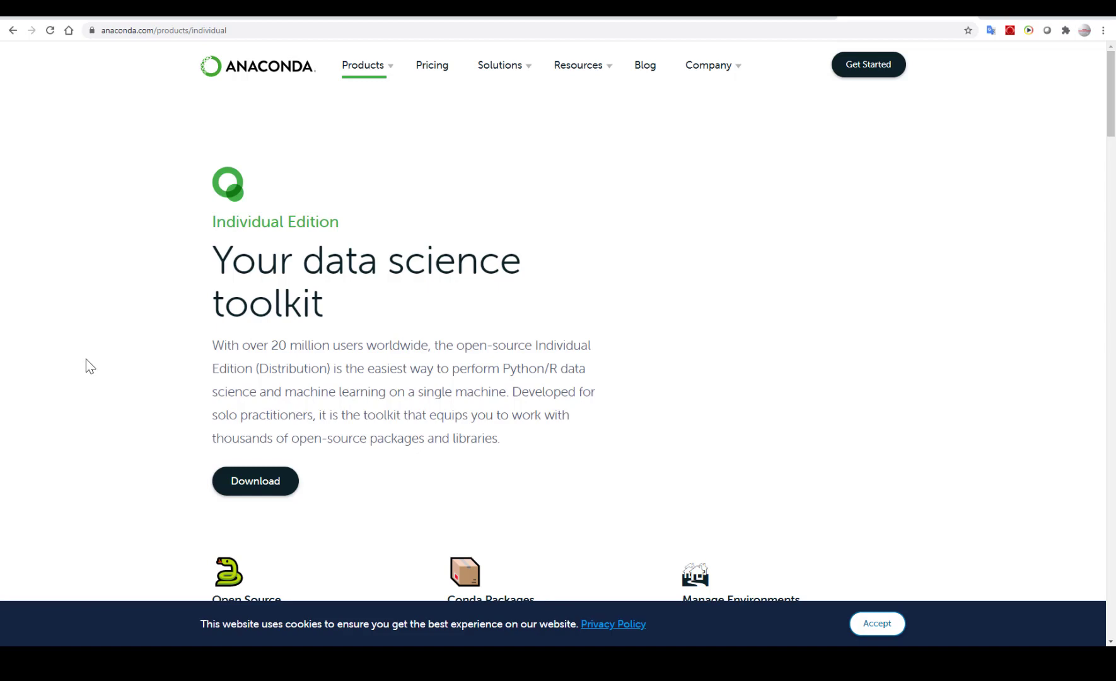
Scroll through the Anaconda Individual Edition product page to find the documentation link.
{"action": "scroll", "scroll_direction": "down", "scroll_amount": 3}
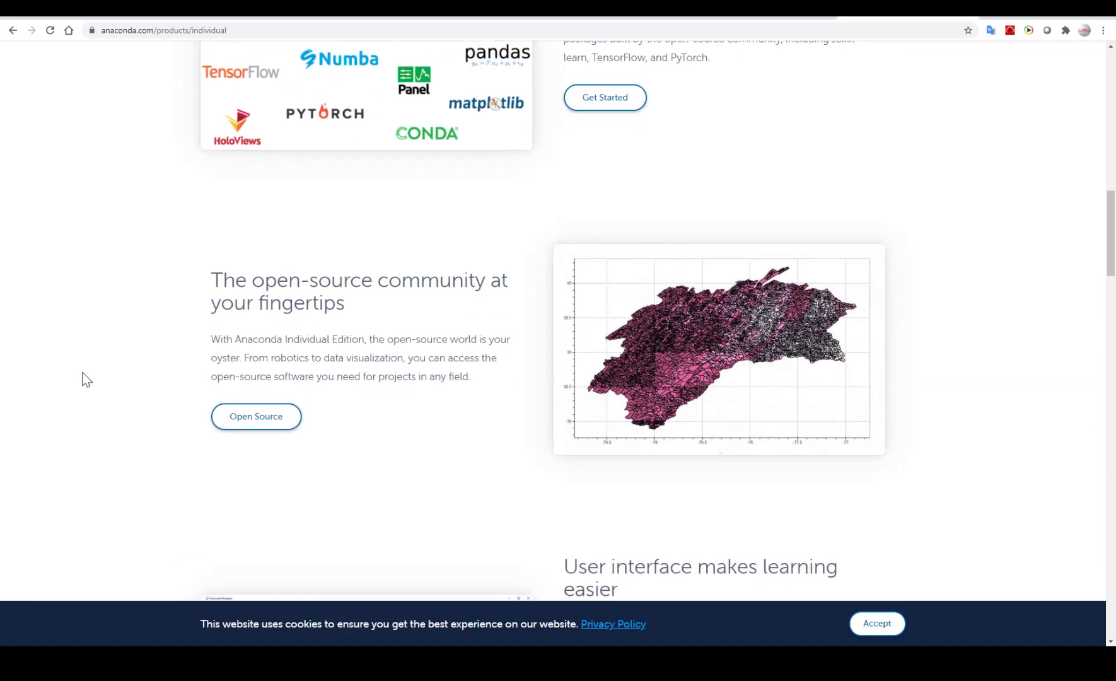
{"action": "scroll", "scroll_direction": "down", "scroll_amount": 3}
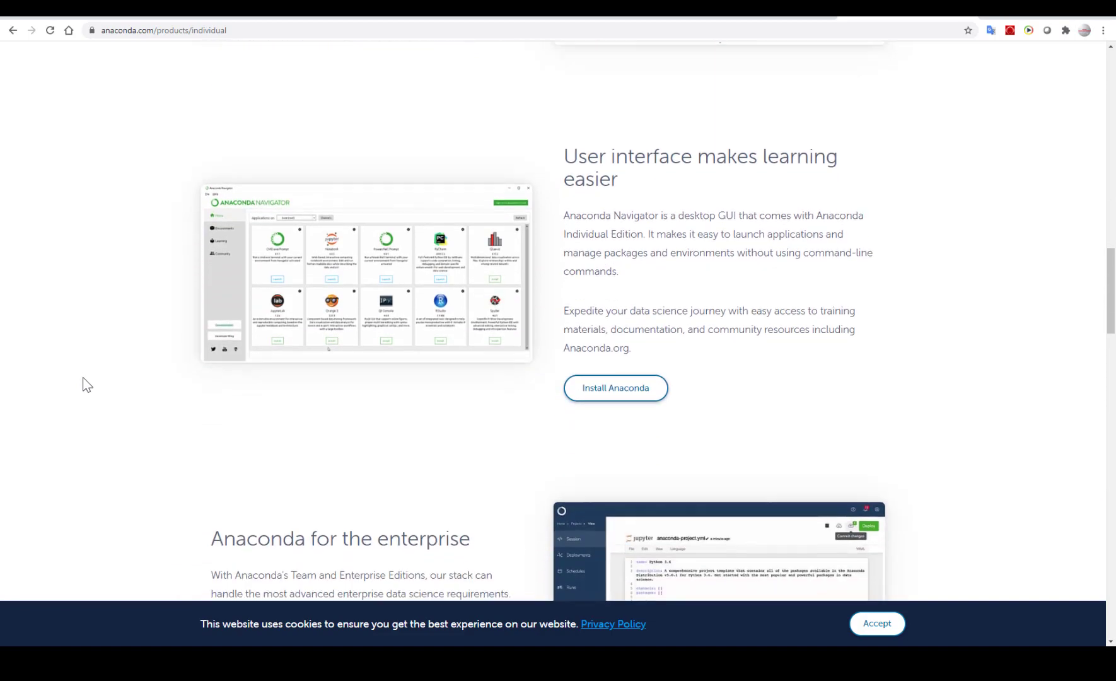
{"action": "scroll", "scroll_direction": "down", "scroll_amount": 3}
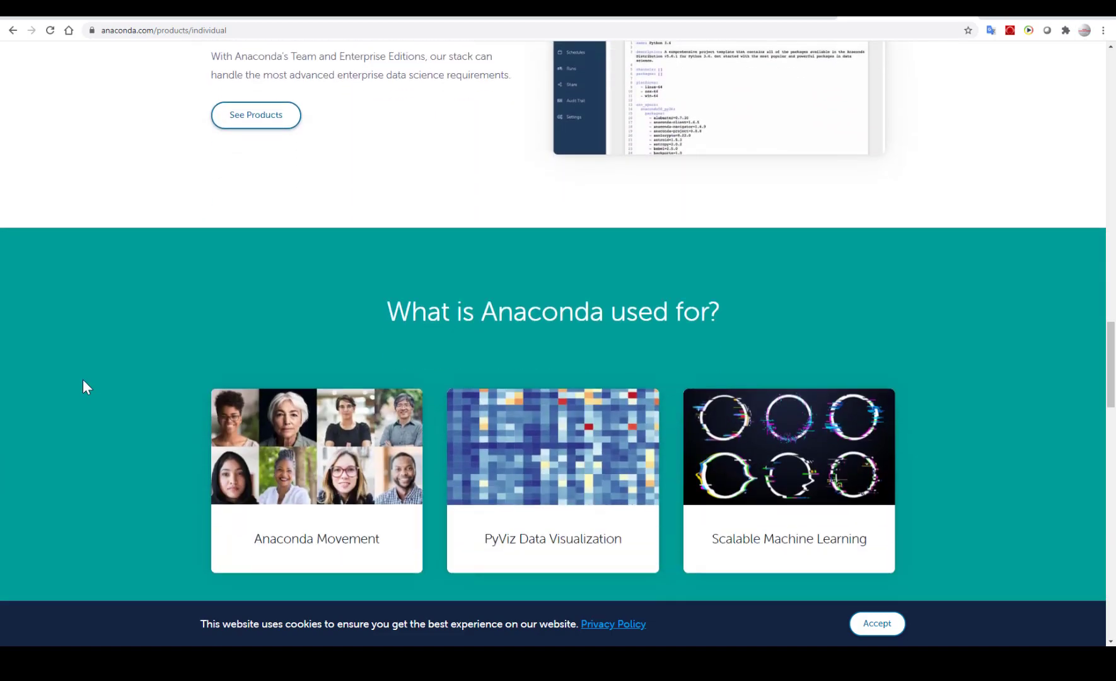
{"action": "scroll", "scroll_direction": "down", "scroll_amount": 3}
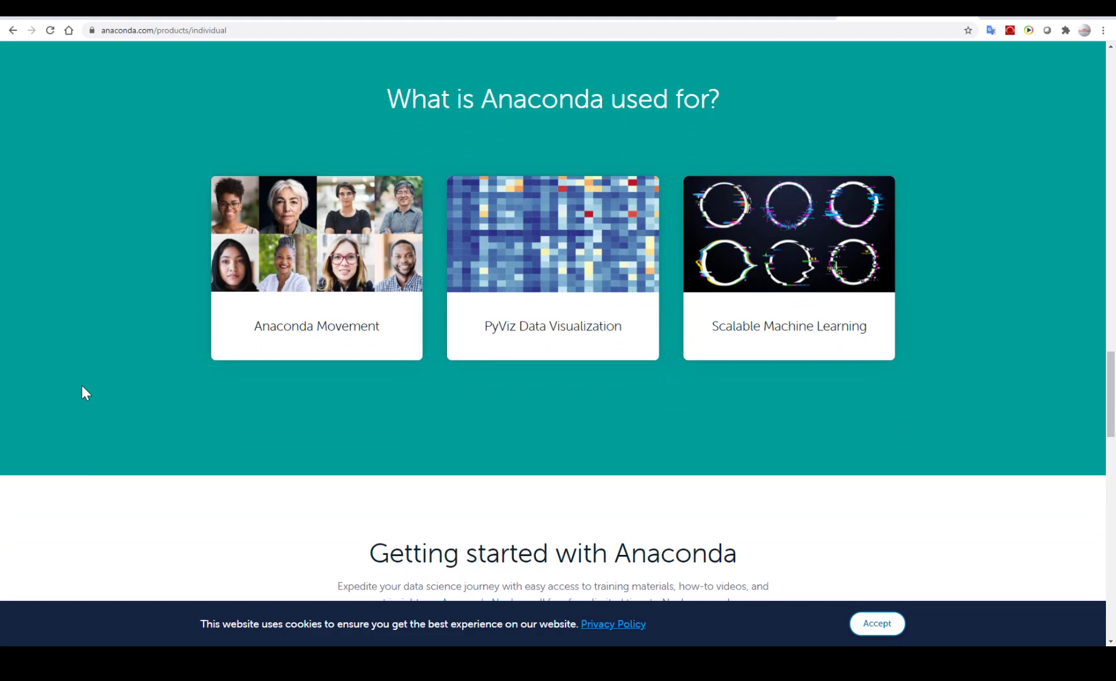
{"action": "scroll", "scroll_direction": "down", "scroll_amount": 3}
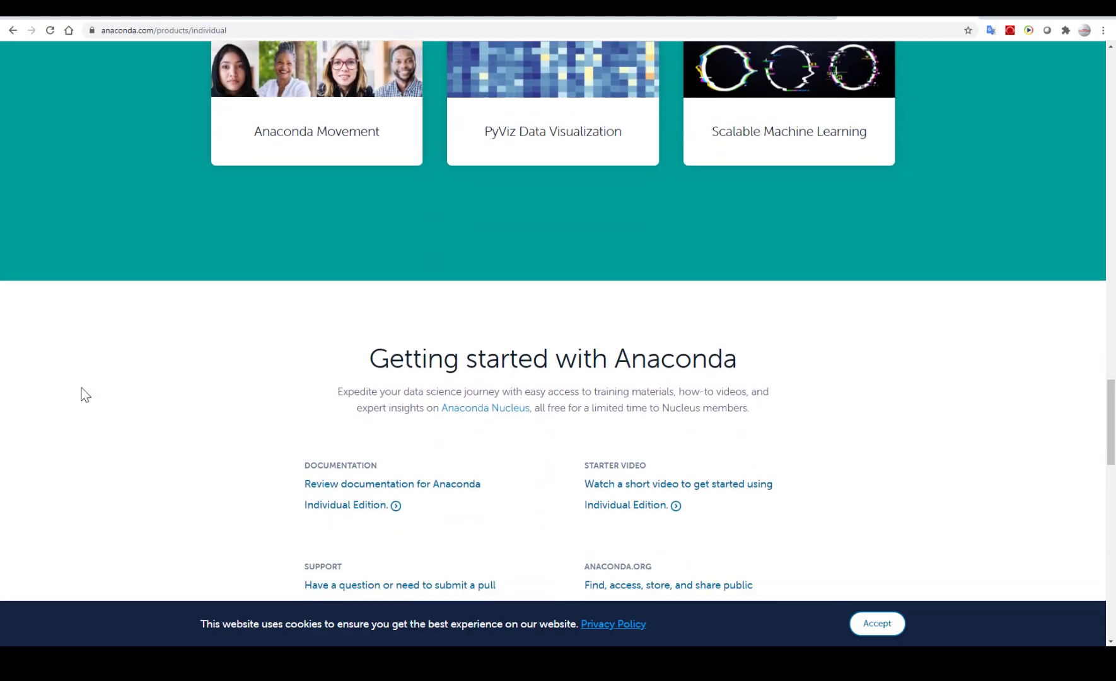
{"action": "scroll", "scroll_direction": "down", "scroll_amount": 3}
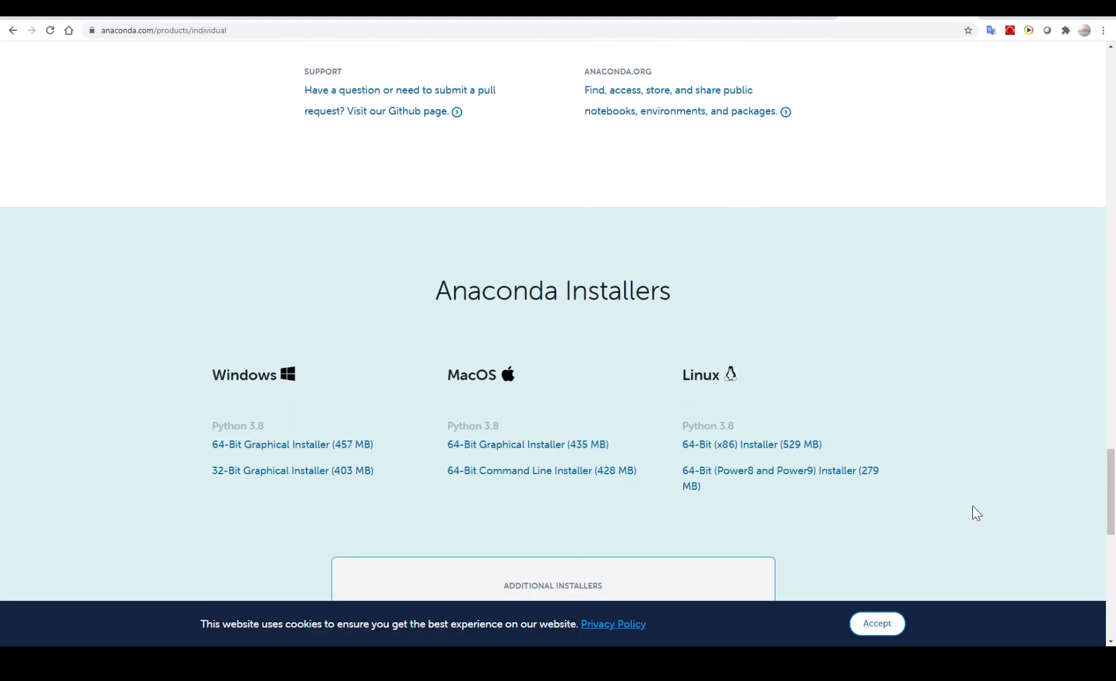
{"action": "scroll", "scroll_direction": "up", "scroll_amount": 3}
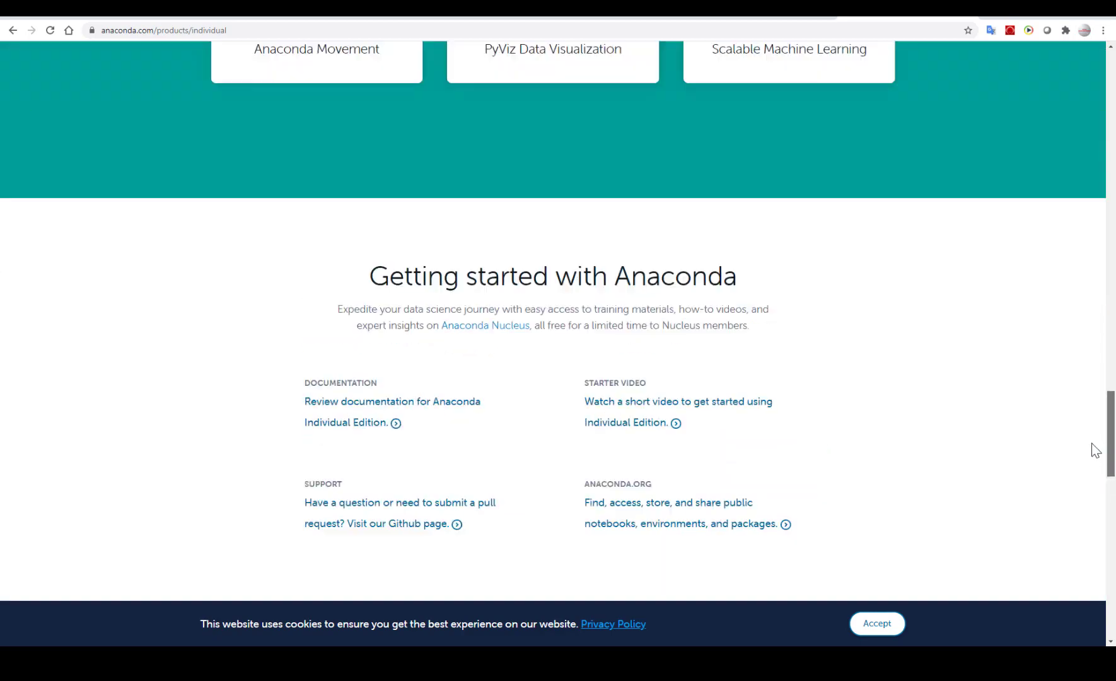
{"action": "scroll", "scroll_direction": "up", "scroll_amount": 3}
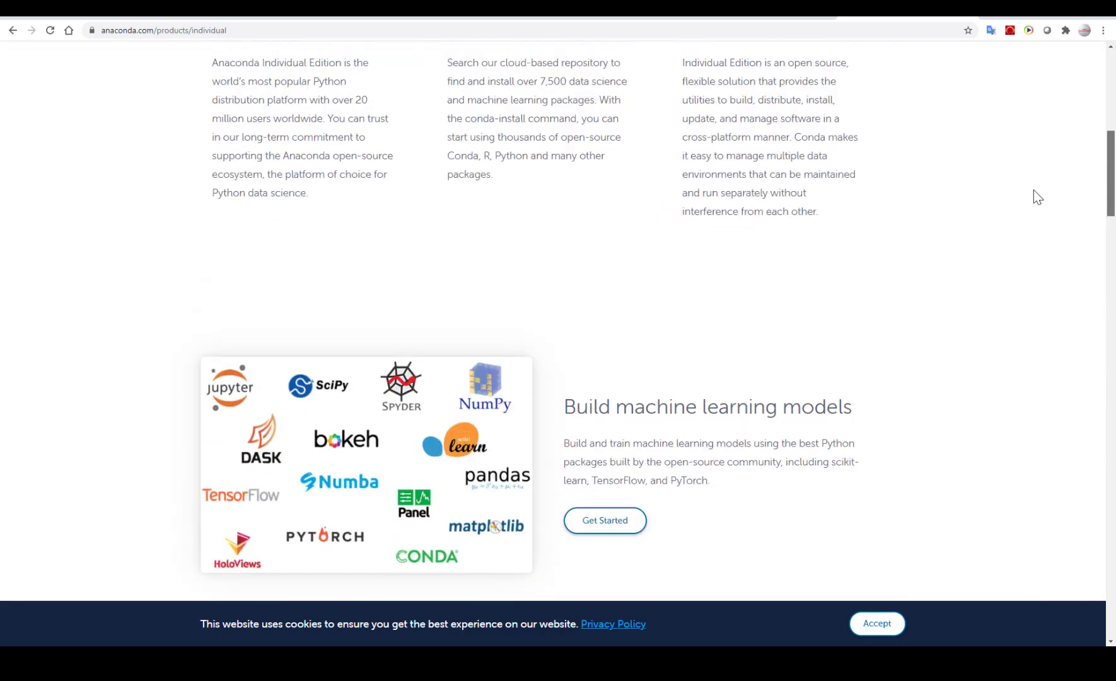
{"action": "scroll", "scroll_direction": "up", "scroll_amount": 3}
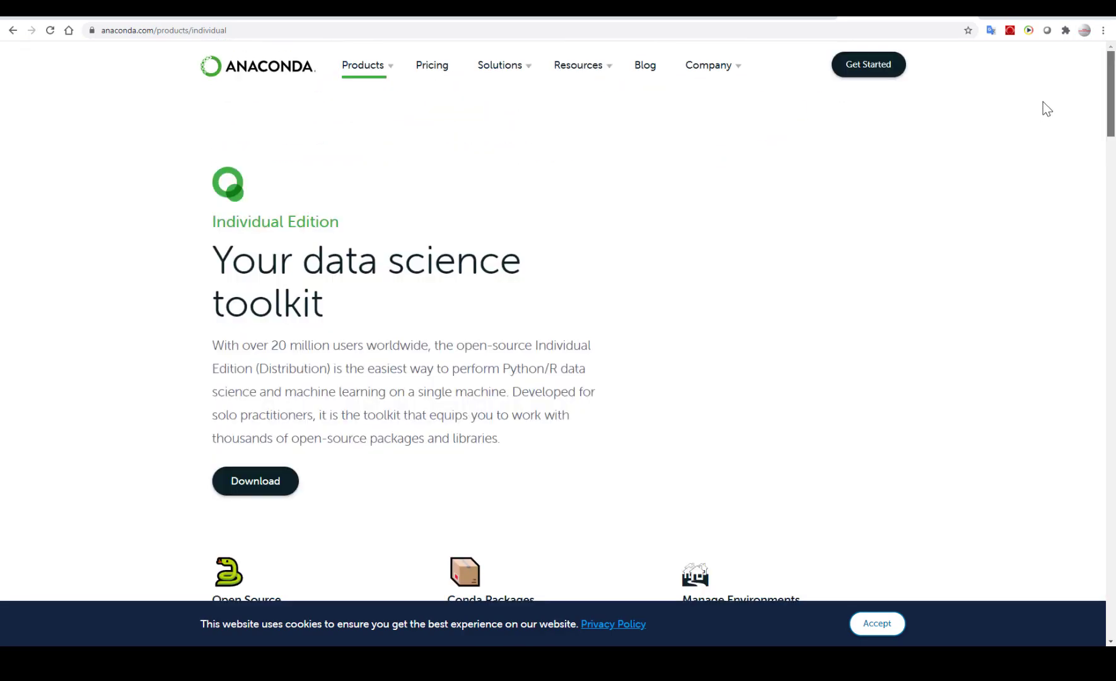
{"action": "scroll", "scroll_direction": "down", "scroll_amount": 3}
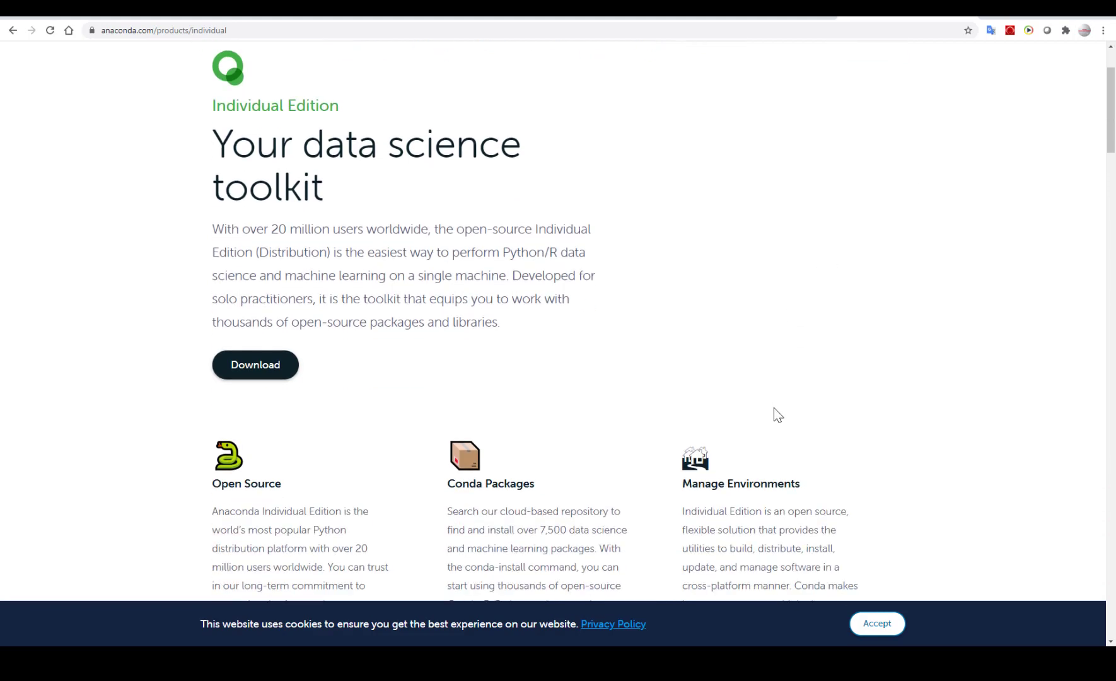
{"action": "scroll", "scroll_direction": "down", "scroll_amount": 3}
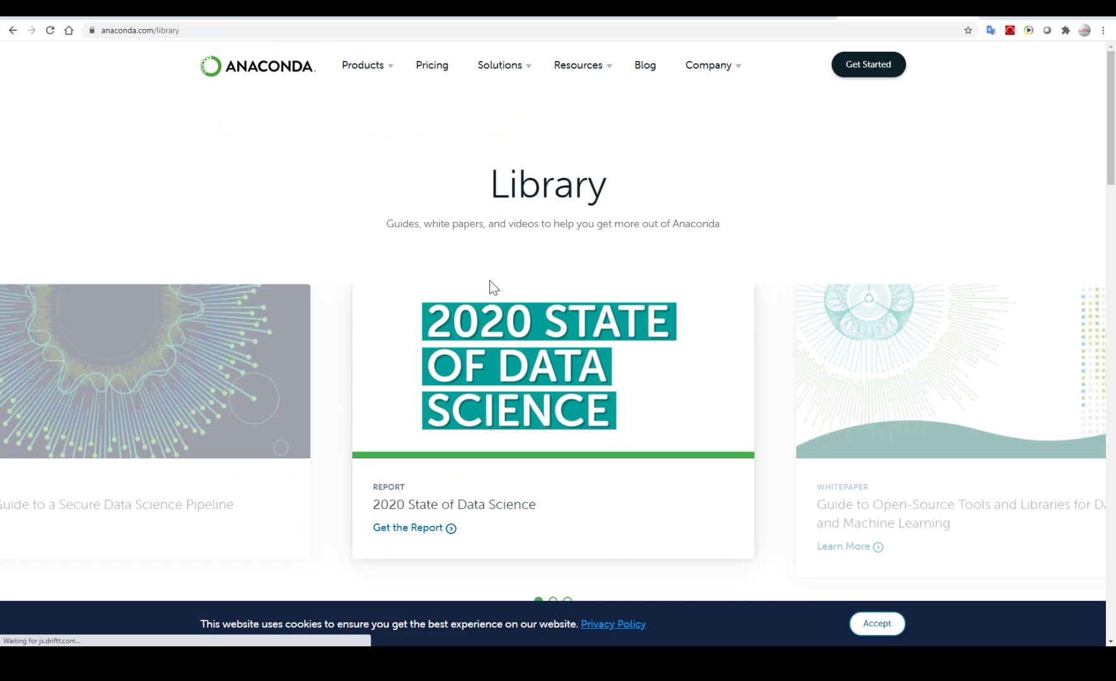
{"action": "scroll", "scroll_direction": "down", "scroll_amount": 3}
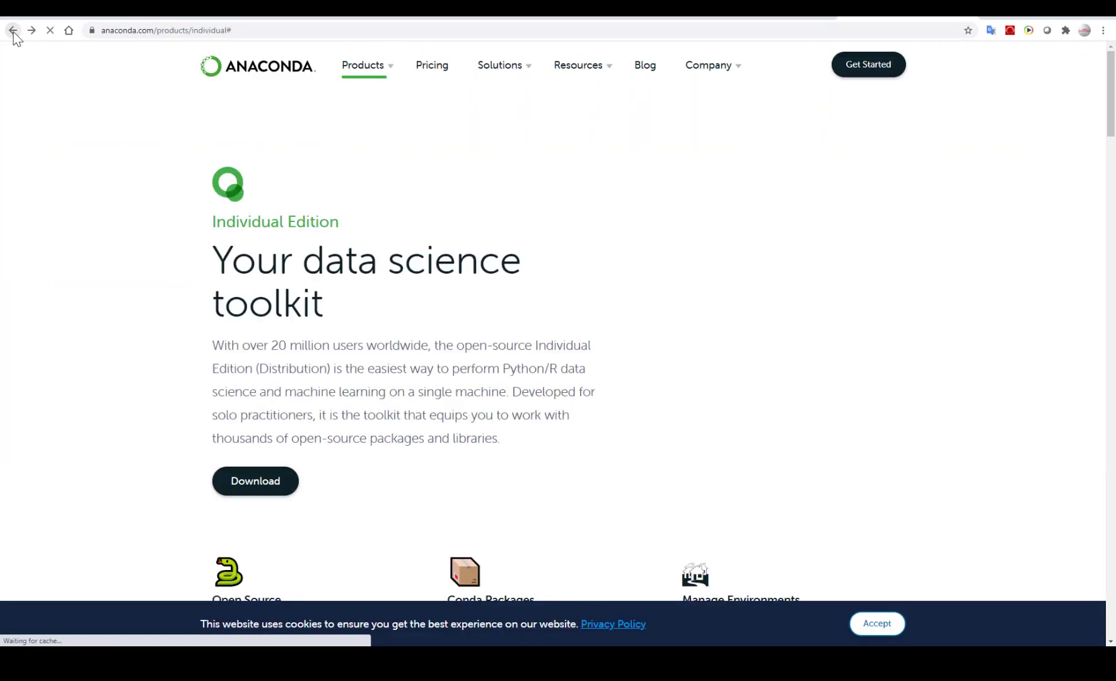
Read through the Anaconda Installation guide in the documentation, up and down.
{"action": "left_click", "coordinate": [12, 31]}
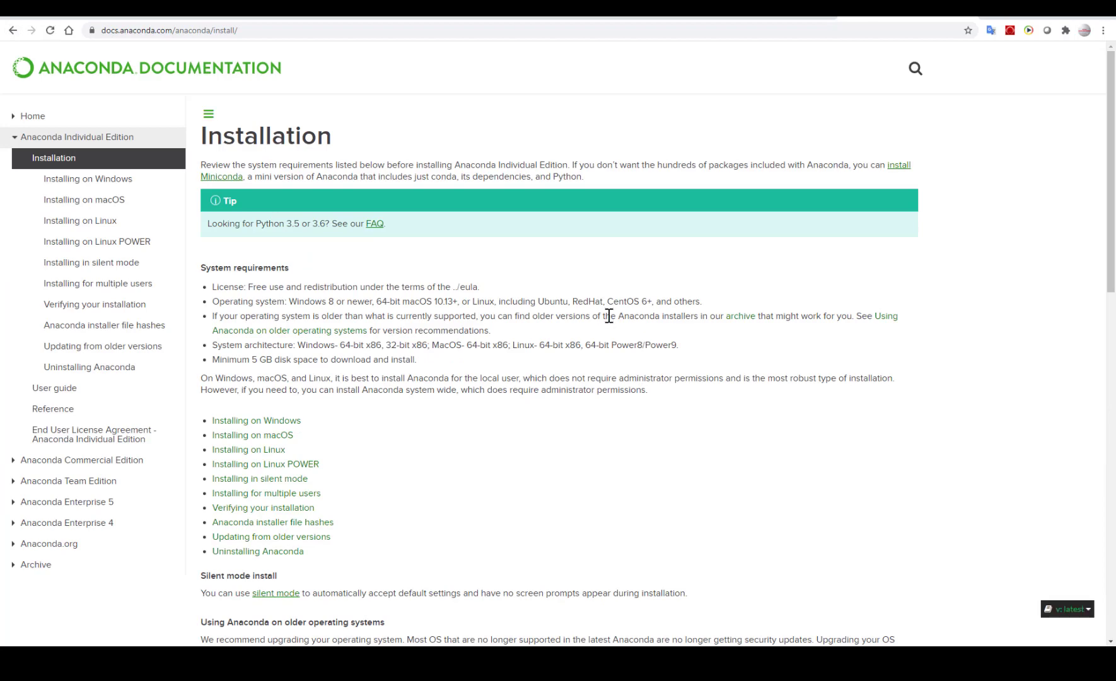
{"action": "scroll", "scroll_direction": "down", "scroll_amount": 3}
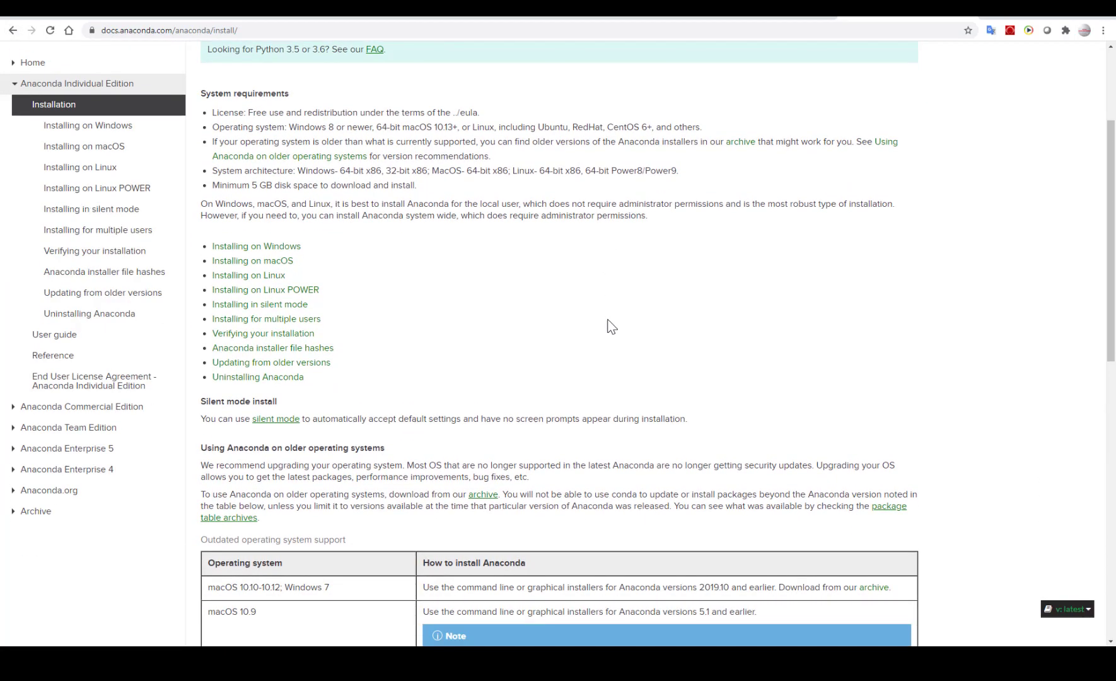
{"action": "scroll", "scroll_direction": "down", "scroll_amount": 3}
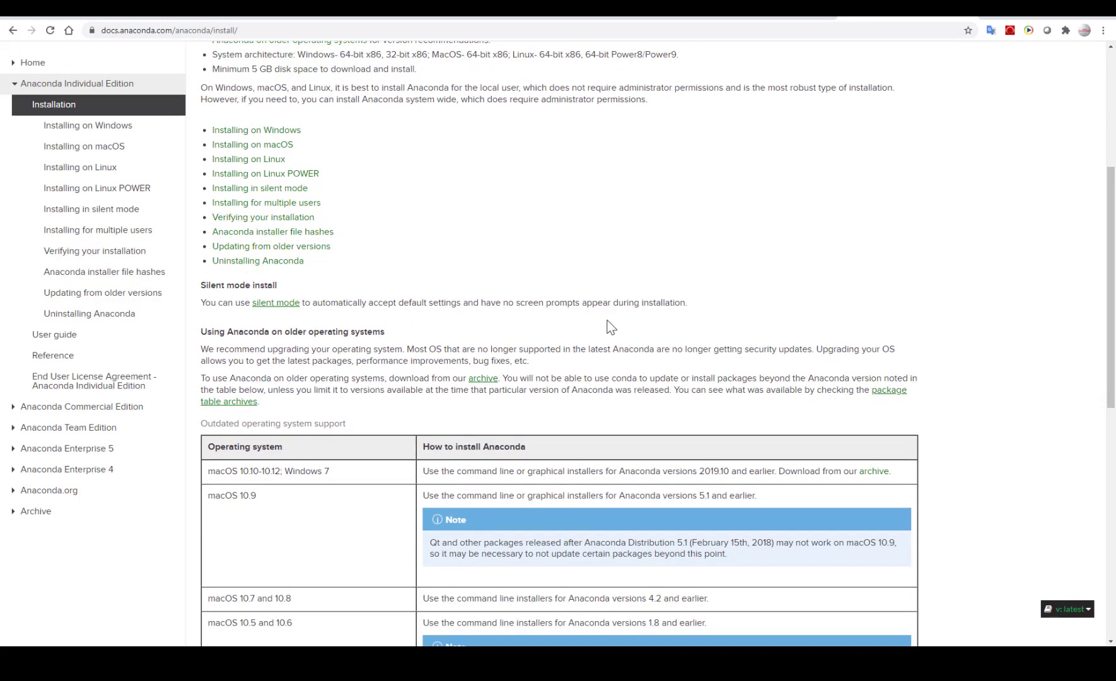
{"action": "scroll", "scroll_direction": "down", "scroll_amount": 3}
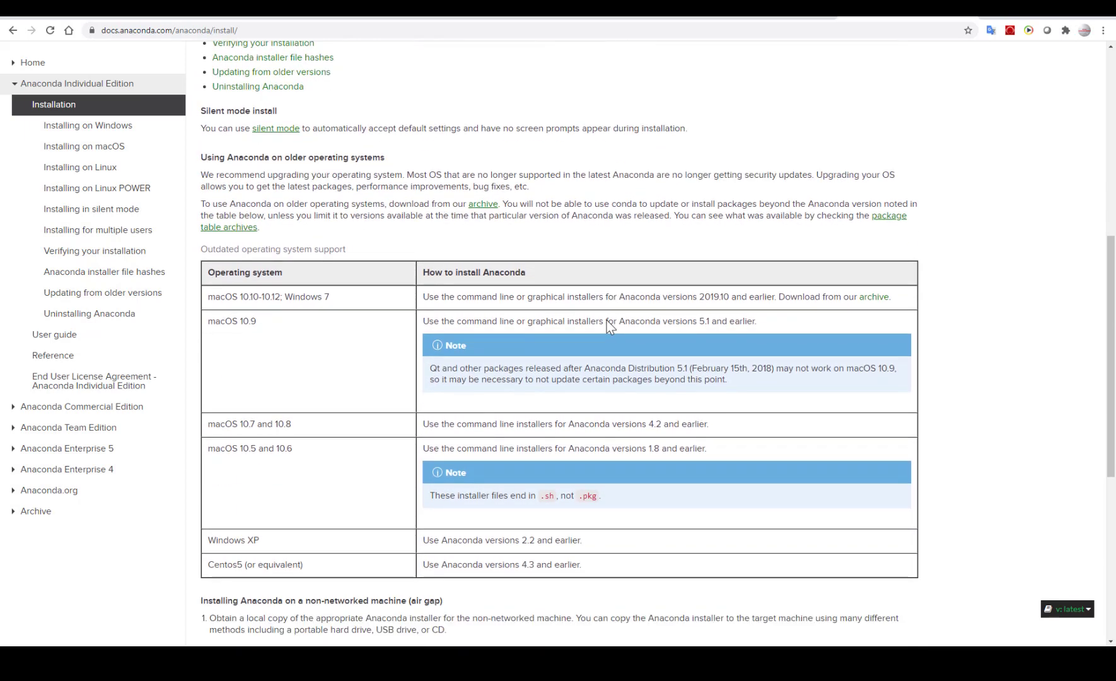
{"action": "scroll", "scroll_direction": "down", "scroll_amount": 3}
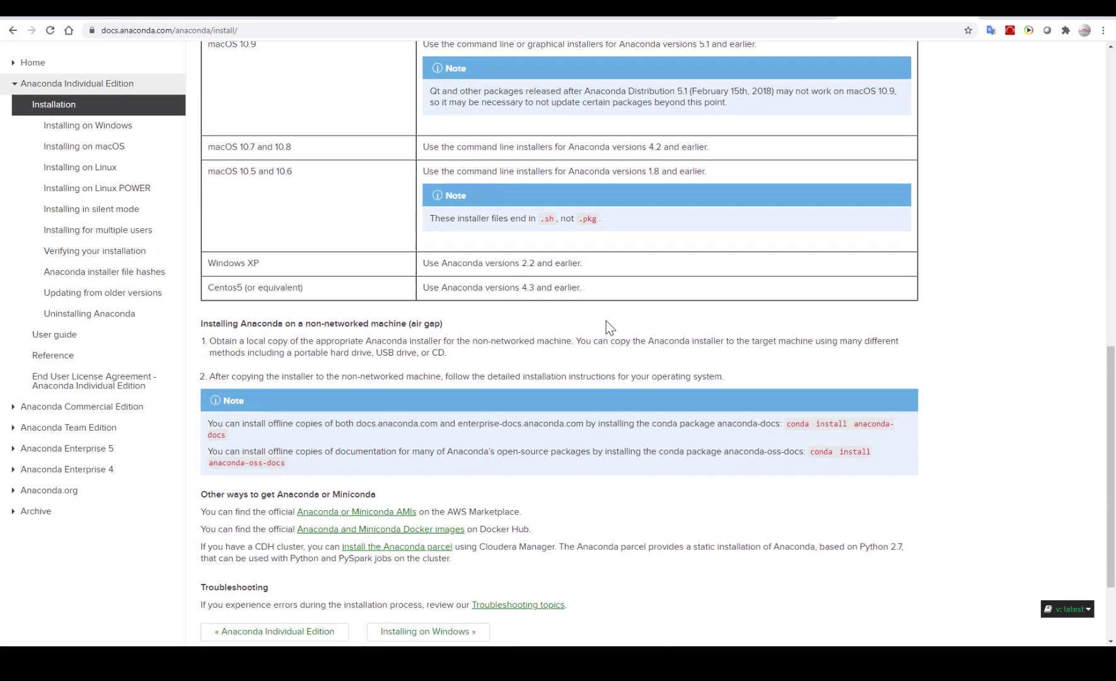
{"action": "scroll", "scroll_direction": "down", "scroll_amount": 3}
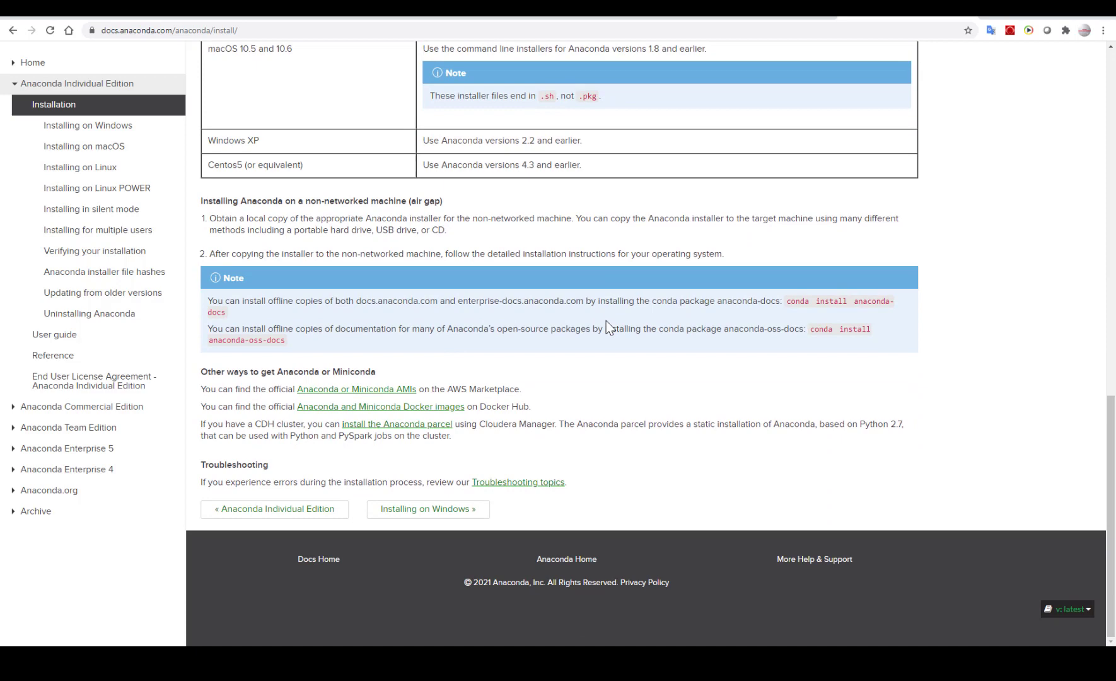
{"action": "scroll", "scroll_direction": "up", "scroll_amount": 3}
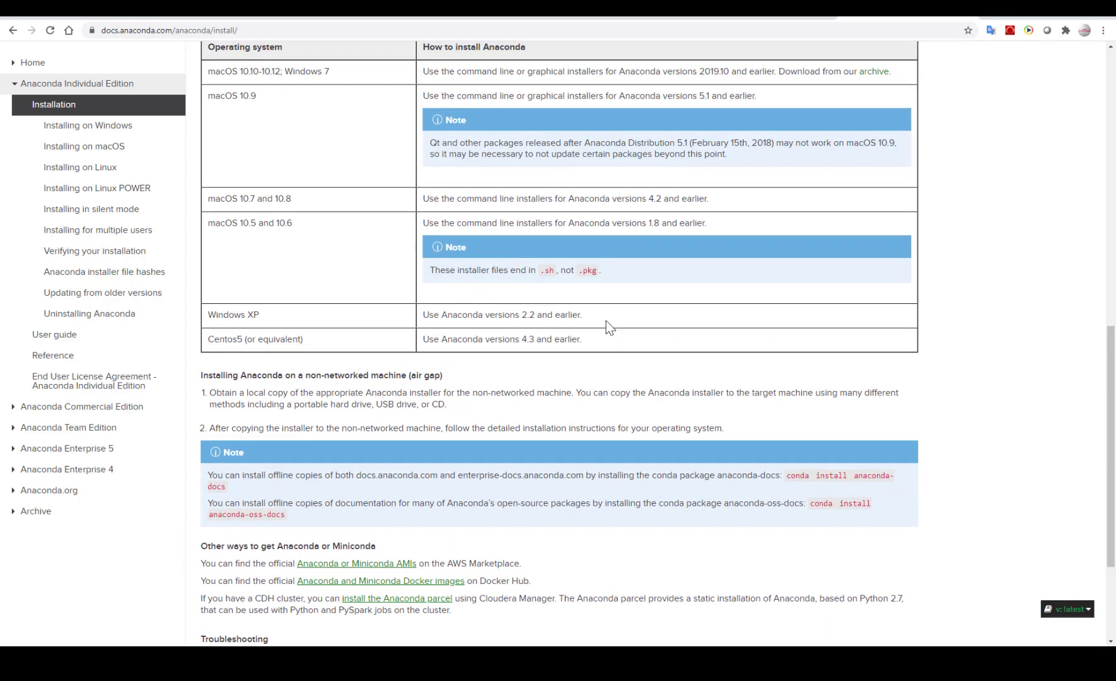
{"action": "scroll", "scroll_direction": "up", "scroll_amount": 3}
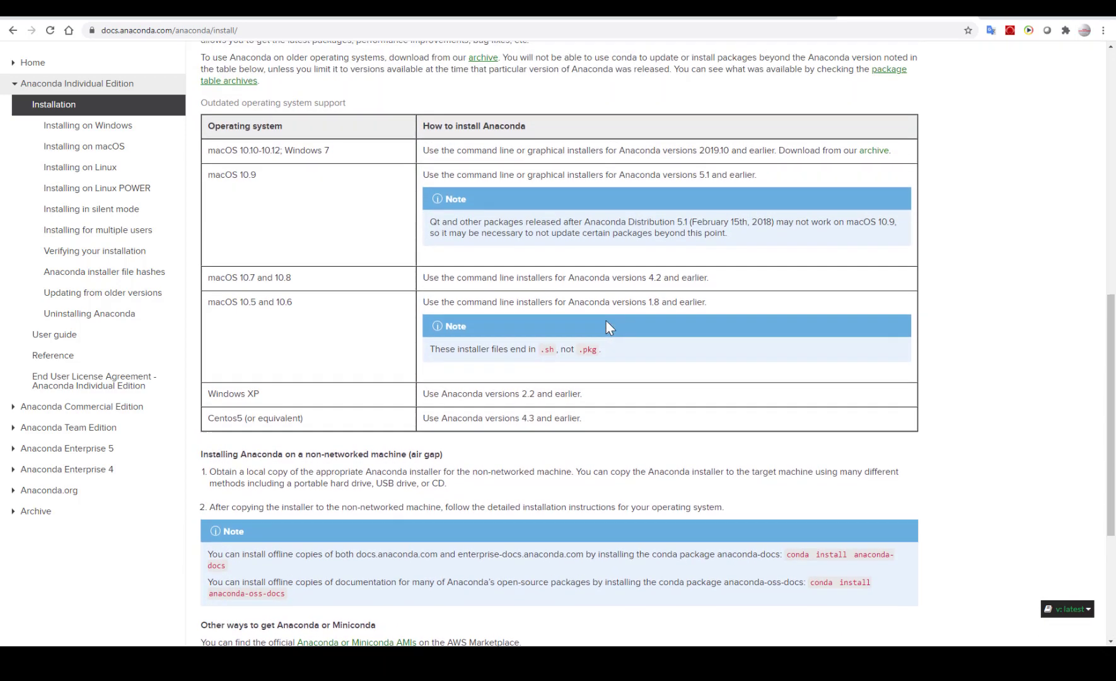
{"action": "scroll", "scroll_direction": "up", "scroll_amount": 3}
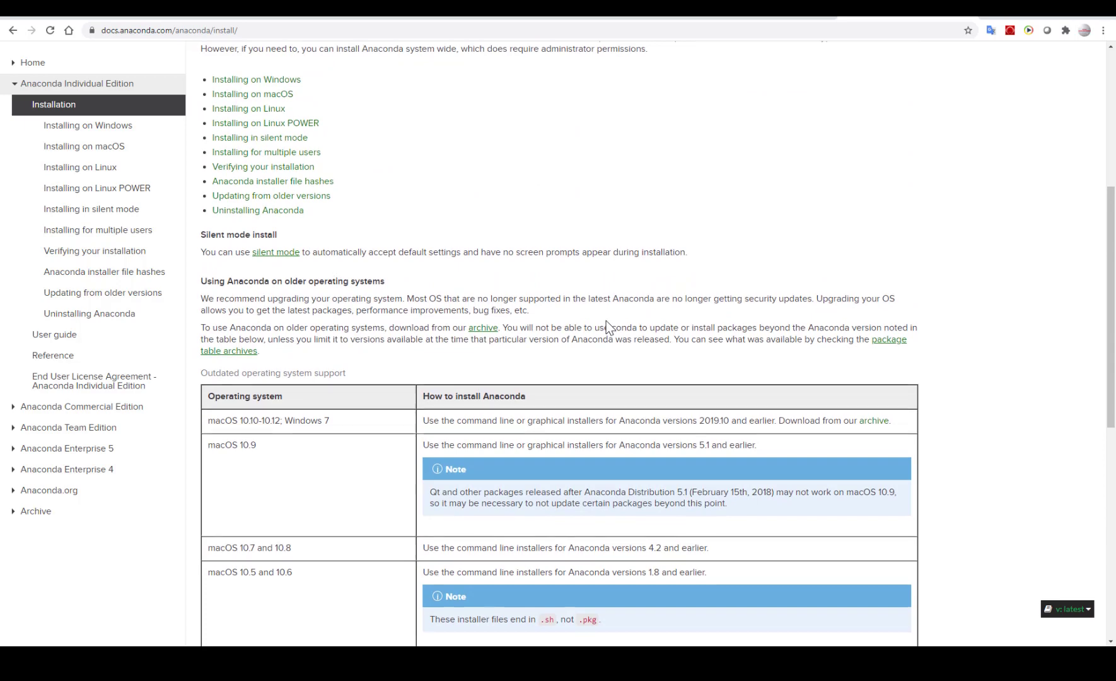
{"action": "scroll", "scroll_direction": "up", "scroll_amount": 3}
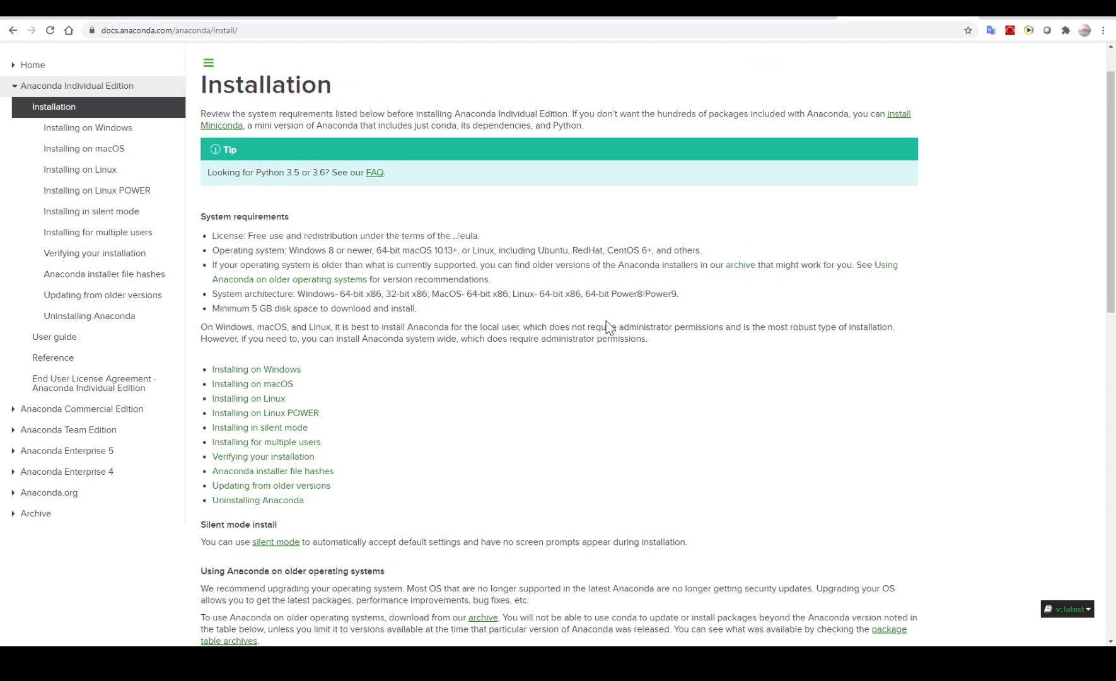
{"action": "scroll", "scroll_direction": "up", "scroll_amount": 3}
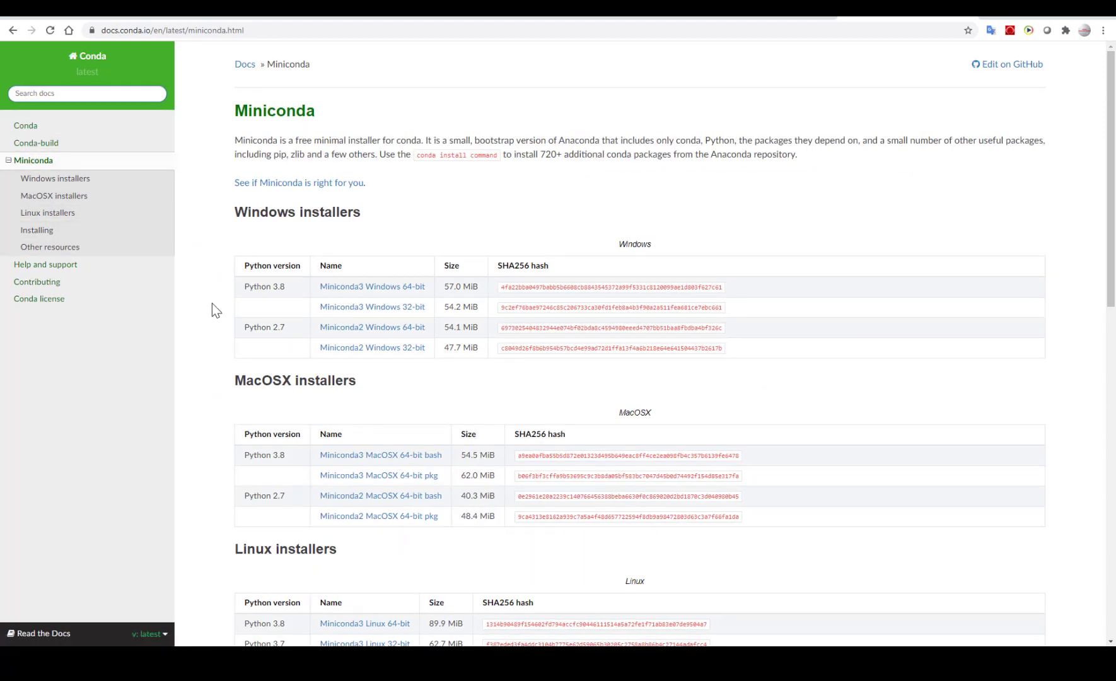
{"action": "scroll", "scroll_direction": "down", "scroll_amount": 3}
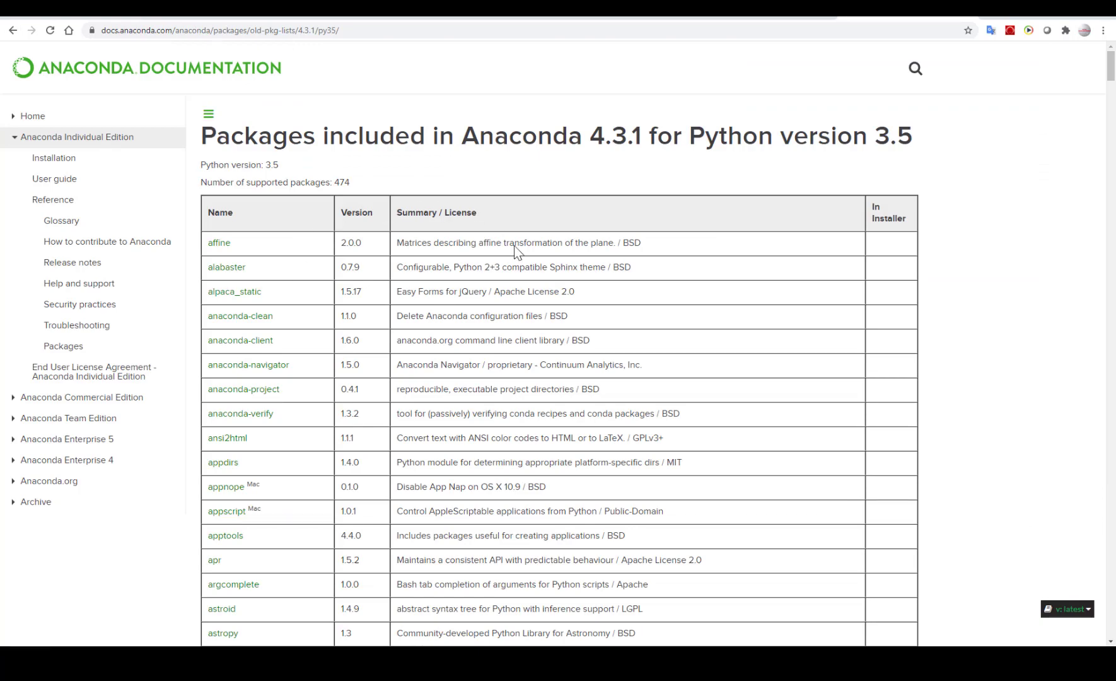
Scroll through the Anaconda 4.3.1 package table, then search Google for "anaconda install".
{"action": "scroll", "scroll_direction": "down", "scroll_amount": 3}
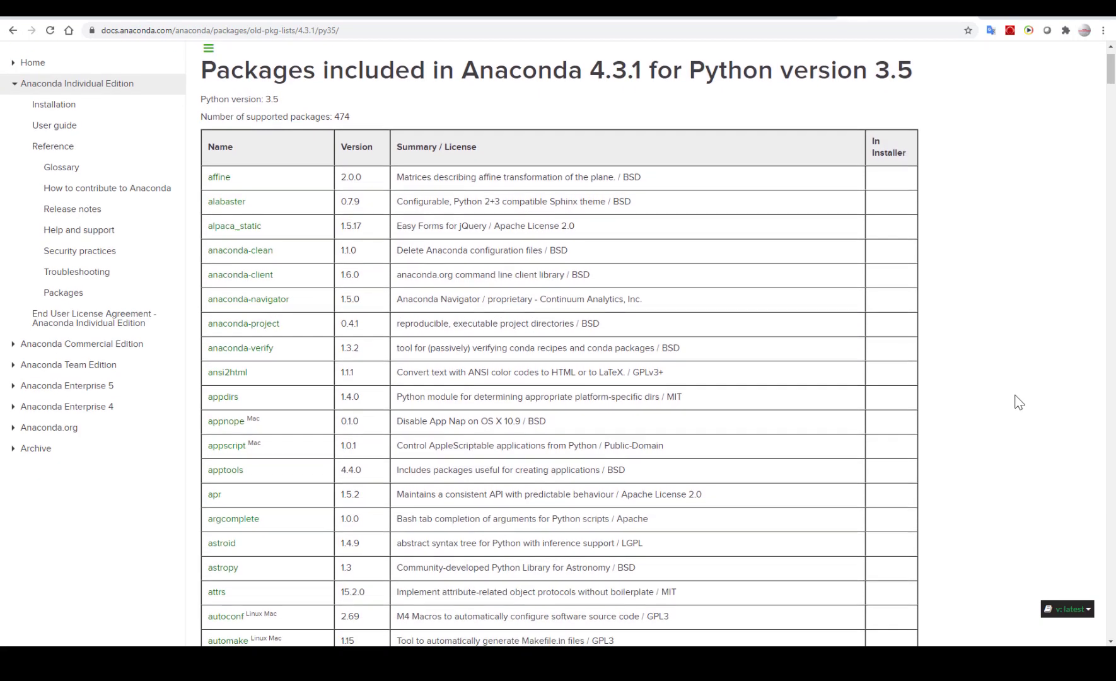
{"action": "scroll", "scroll_direction": "down", "scroll_amount": 3}
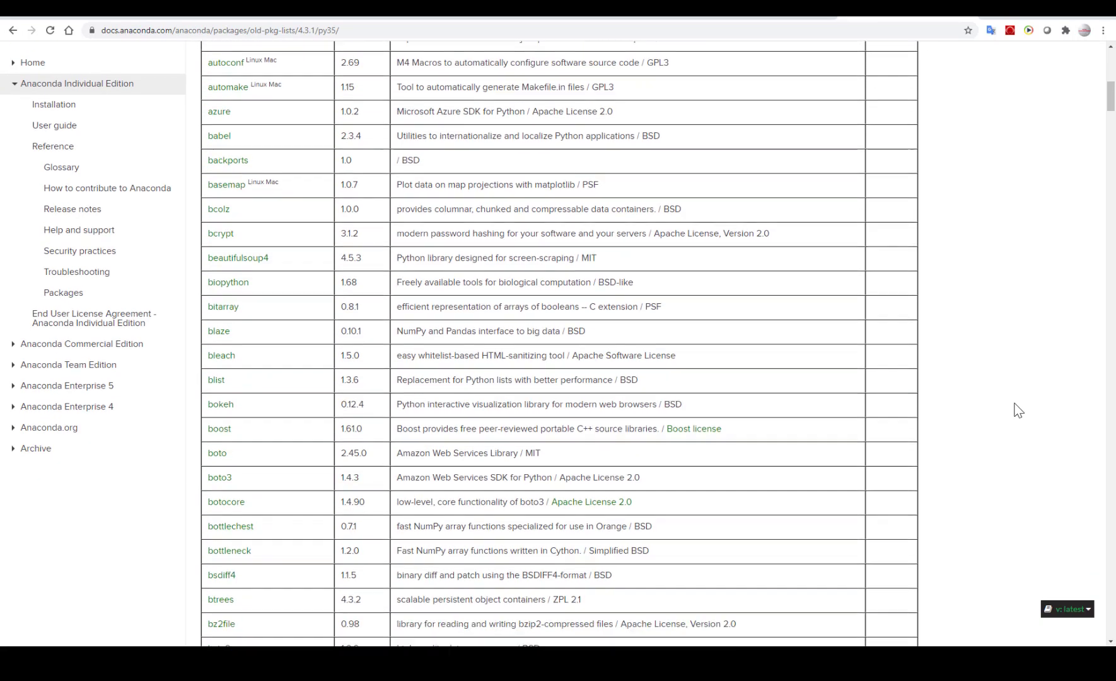
{"action": "scroll", "scroll_direction": "down", "scroll_amount": 3}
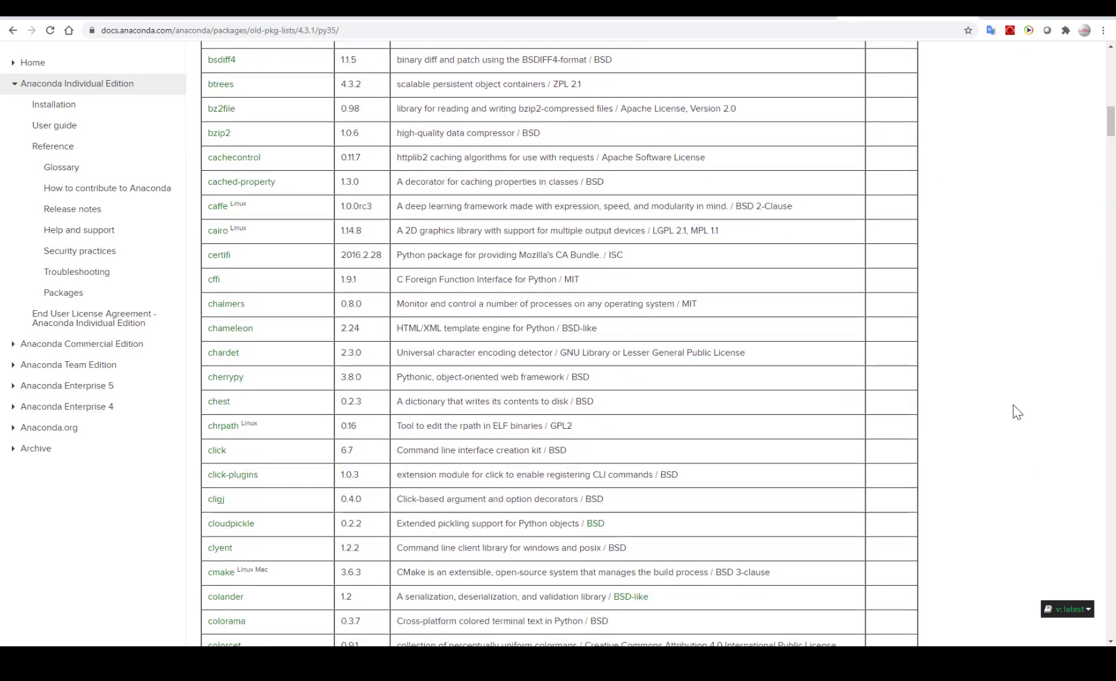
{"action": "scroll", "scroll_direction": "down", "scroll_amount": 3}
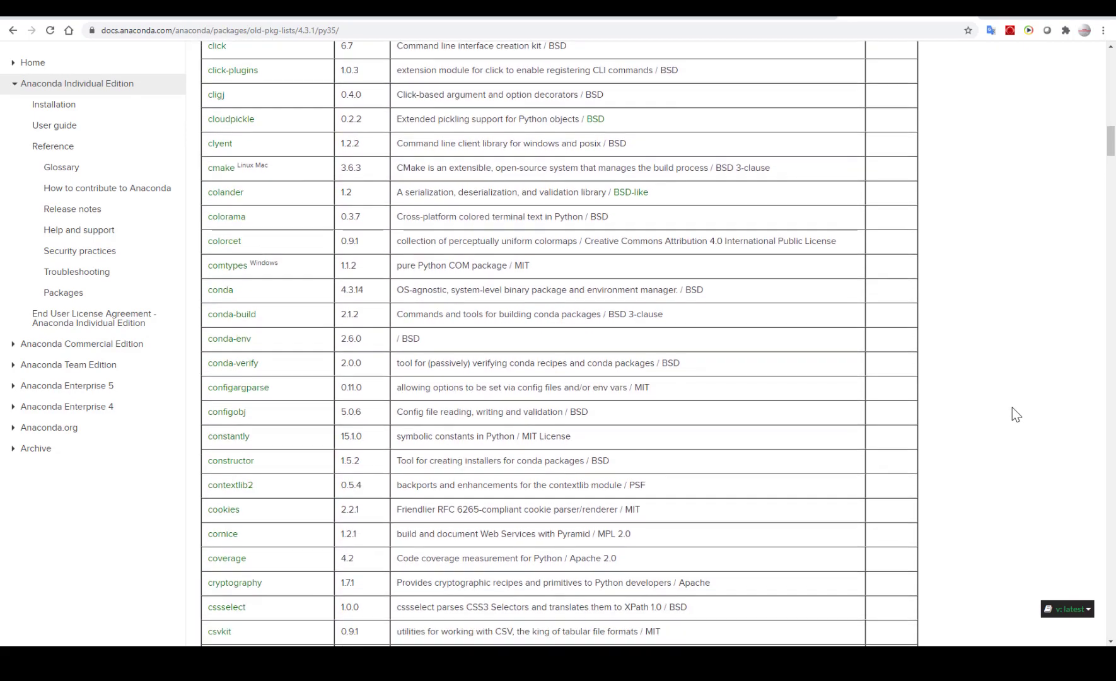
{"action": "scroll", "scroll_direction": "down", "scroll_amount": 3}
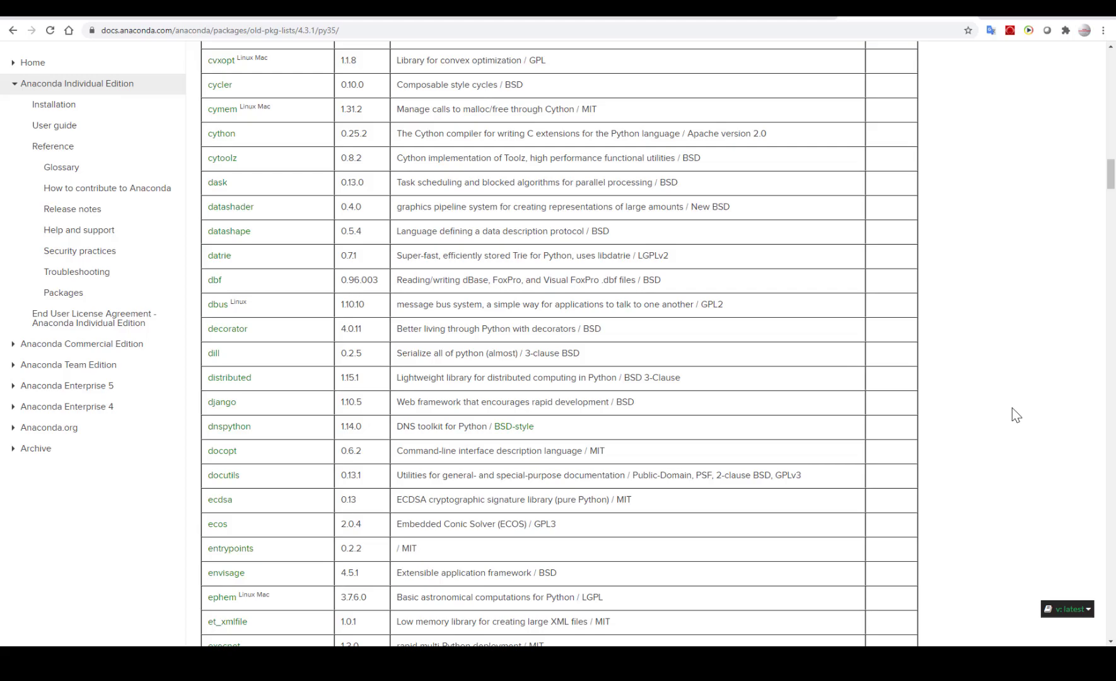
{"action": "scroll", "scroll_direction": "down", "scroll_amount": 3}
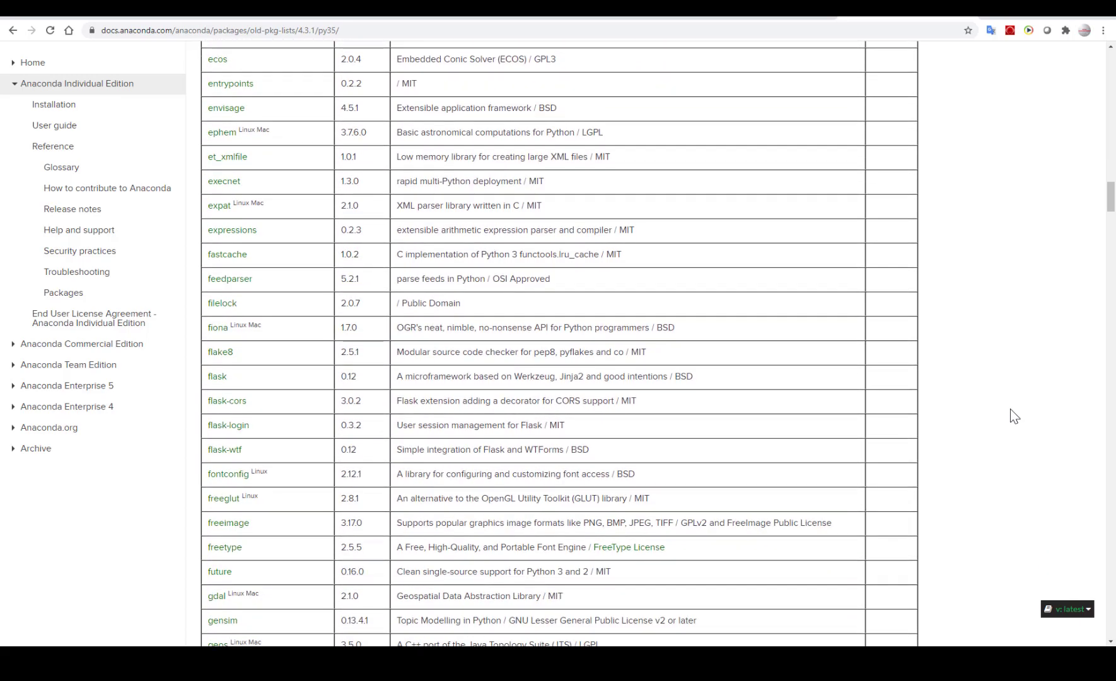
{"action": "scroll", "scroll_direction": "down", "scroll_amount": 3}
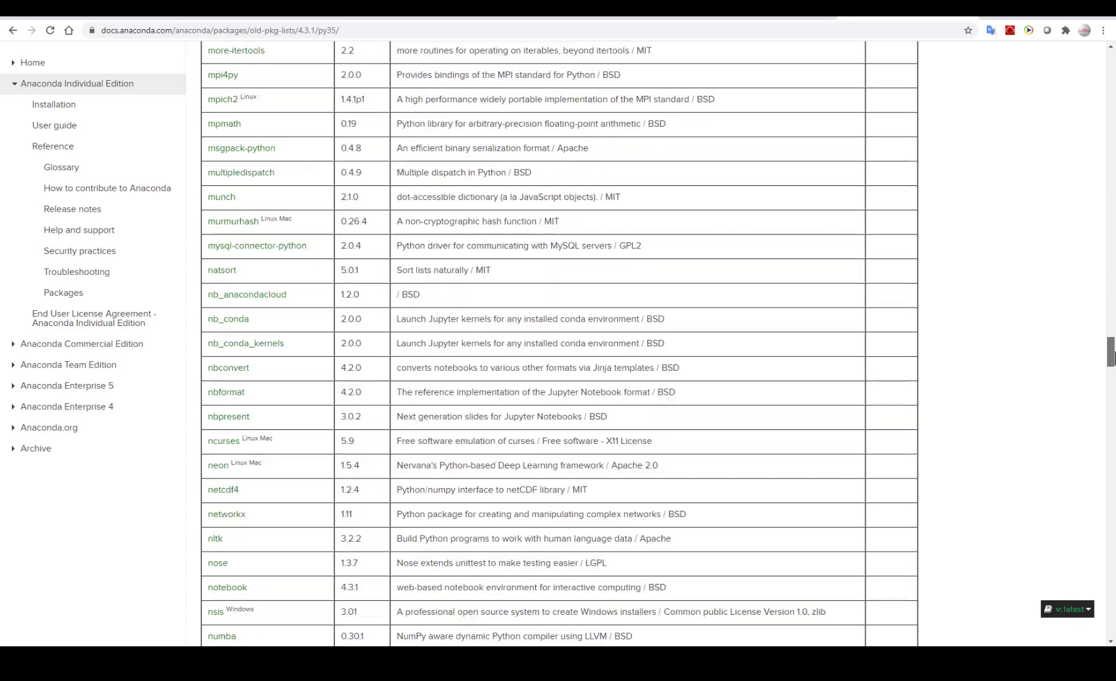
{"action": "scroll", "scroll_direction": "down", "scroll_amount": 3}
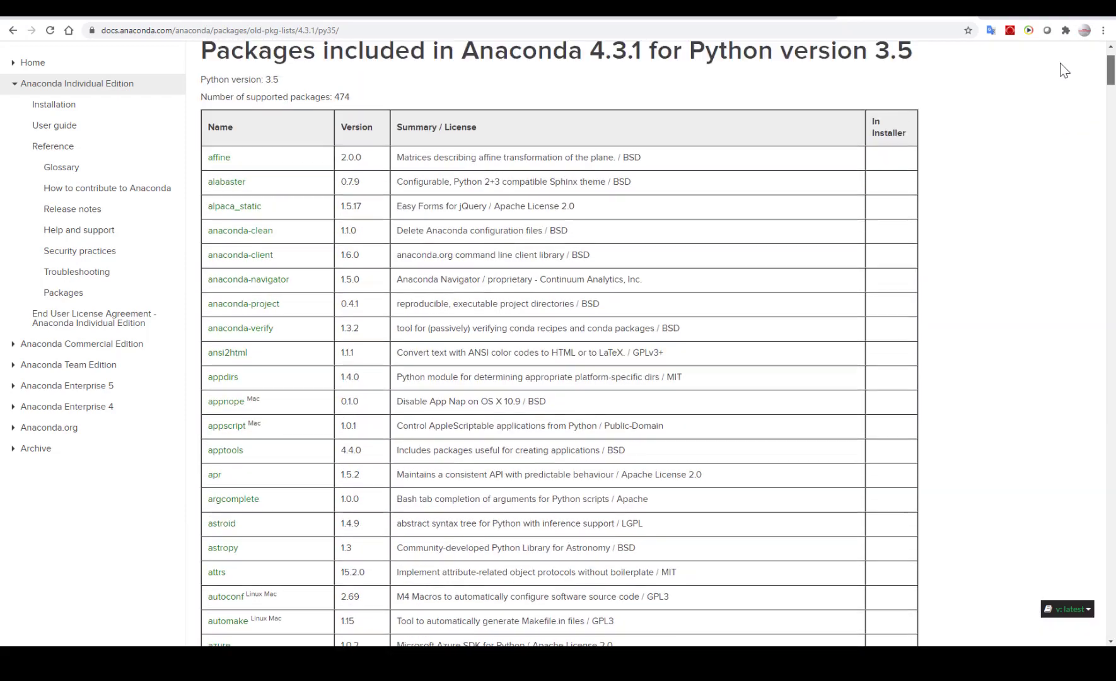
{"action": "scroll", "scroll_direction": "up", "scroll_amount": 3}
{"action": "type", "text": "anaconda"}
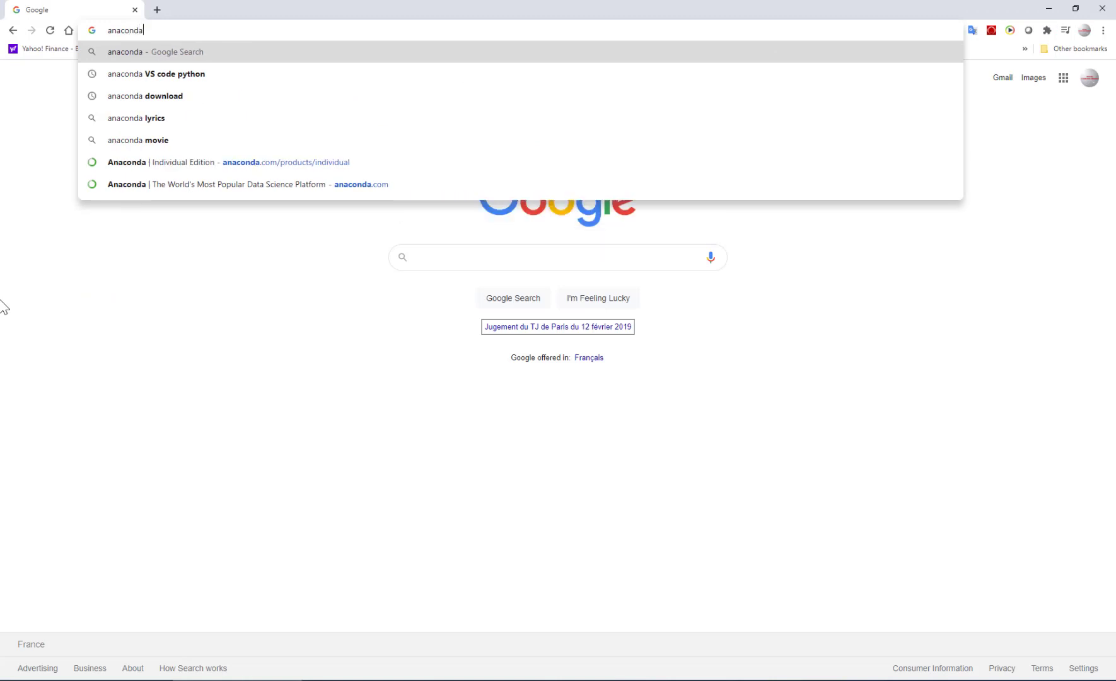
{"action": "type", "text": "install&sourceid=ie7&rls=com.microsoft:en-US:{referrer:source}&ie=UTF-8&oe="}
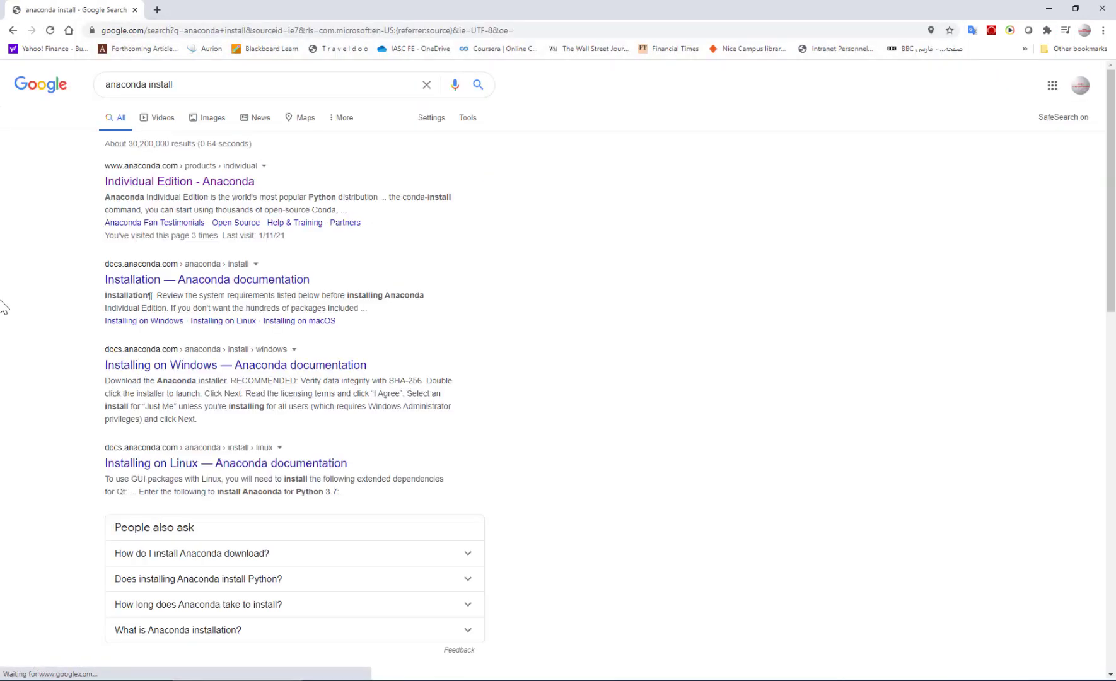
Go to the Anaconda Individual Edition page and jump to its installer list.
{"action": "left_click", "coordinate": [179, 181]}
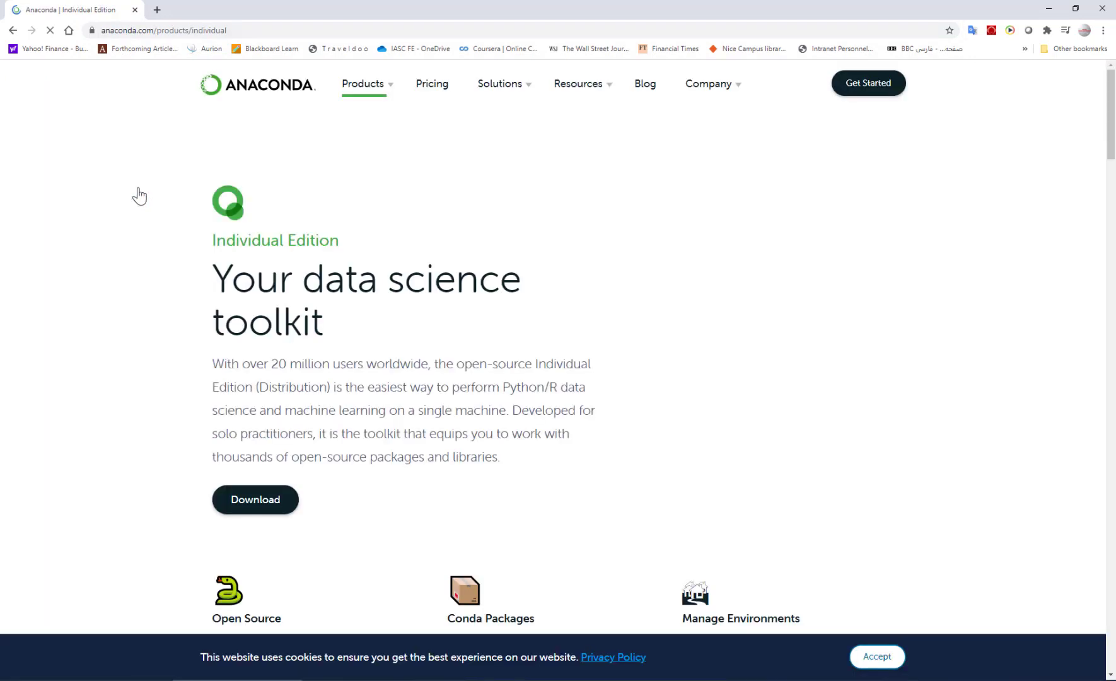
{"action": "scroll", "scroll_direction": "down", "scroll_amount": 3}
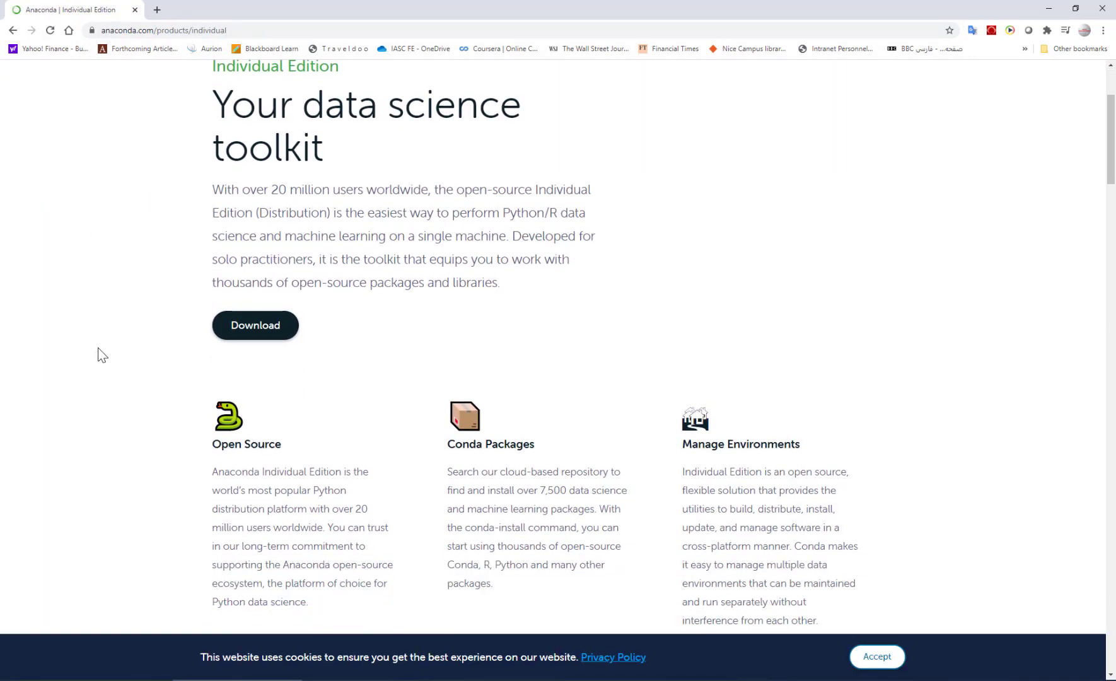
{"action": "mouse_move", "coordinate": [775, 460]}
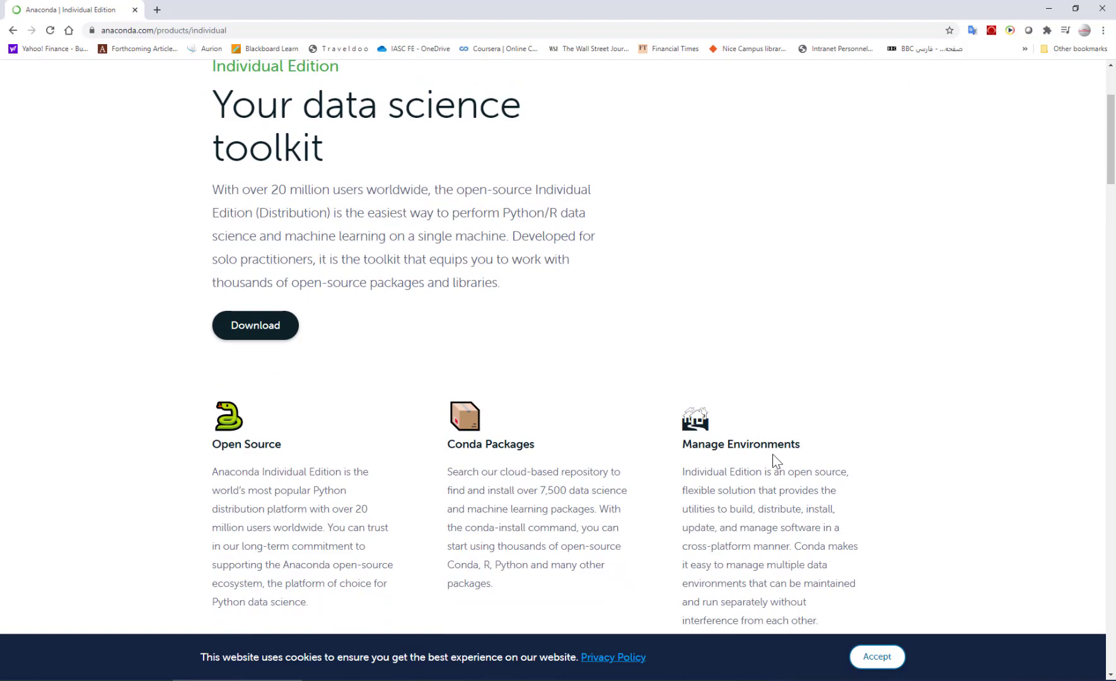
{"action": "mouse_move", "coordinate": [255, 329]}
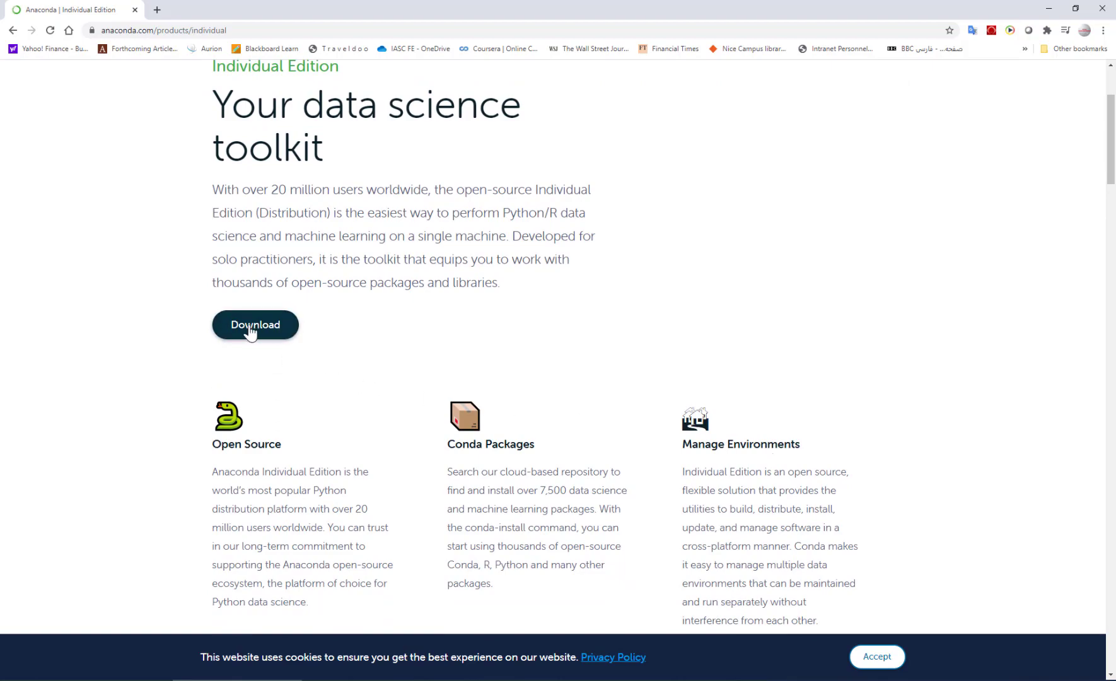
{"action": "left_click", "coordinate": [255, 324]}
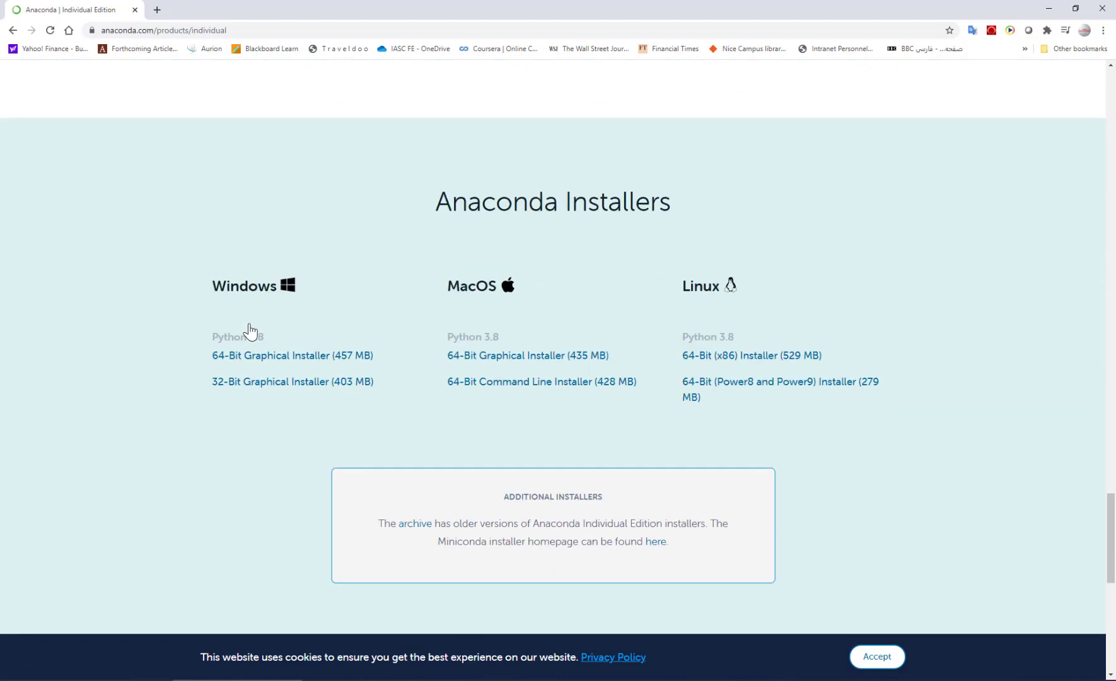
{"action": "mouse_move", "coordinate": [741, 296]}
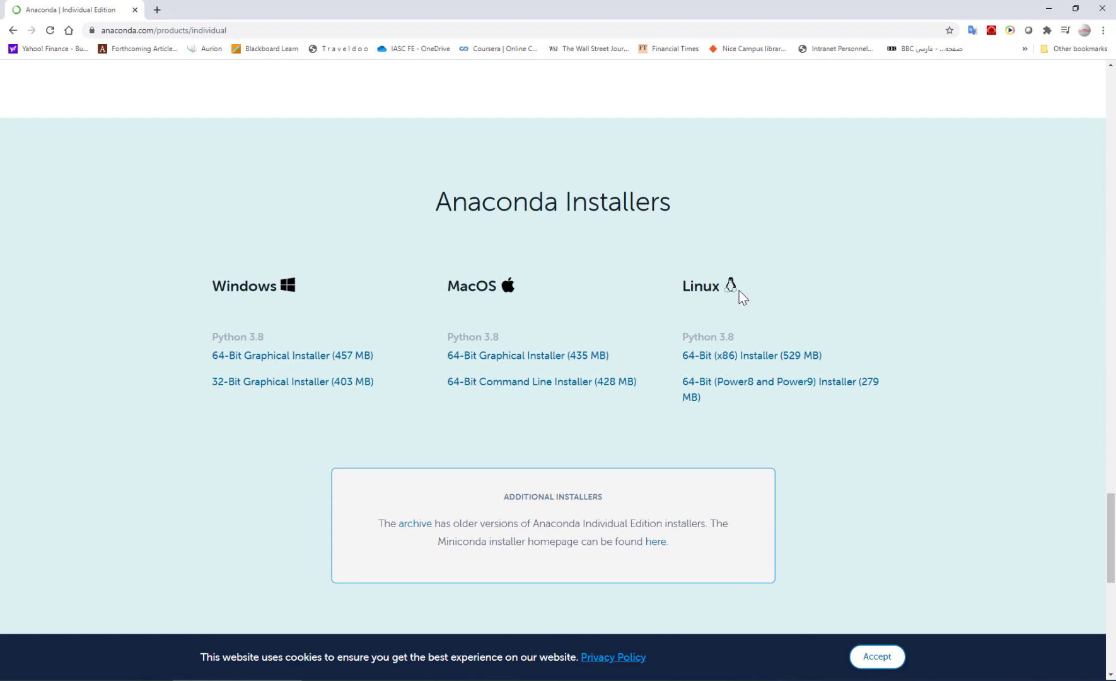
{"action": "mouse_move", "coordinate": [292, 355]}
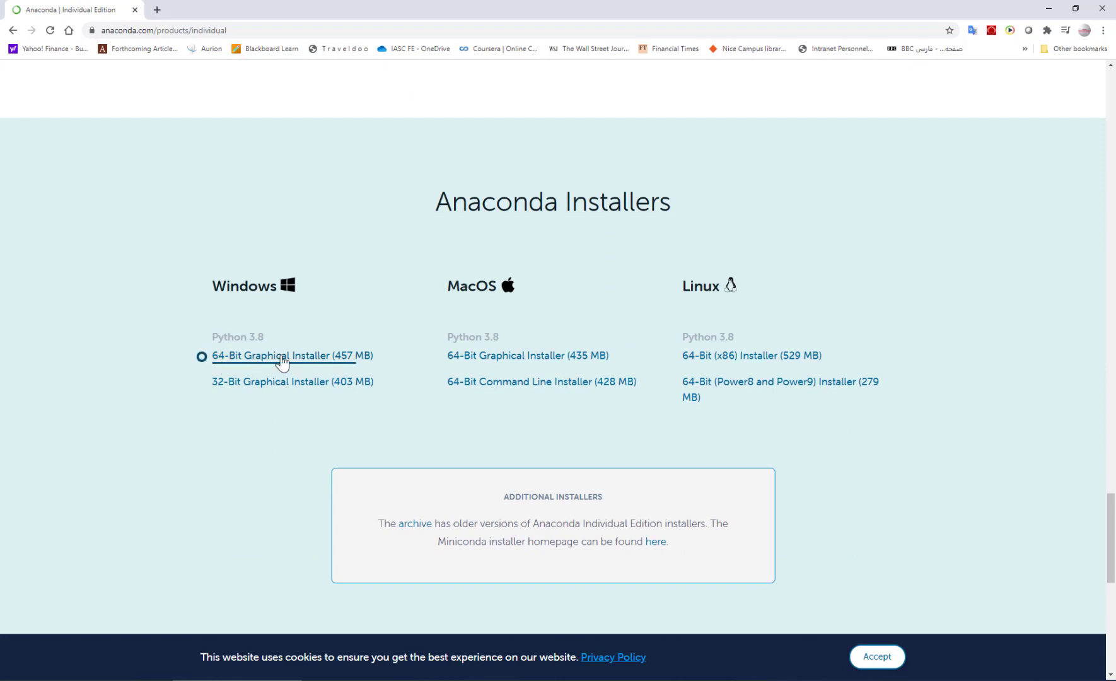
{"action": "mouse_move", "coordinate": [292, 356]}
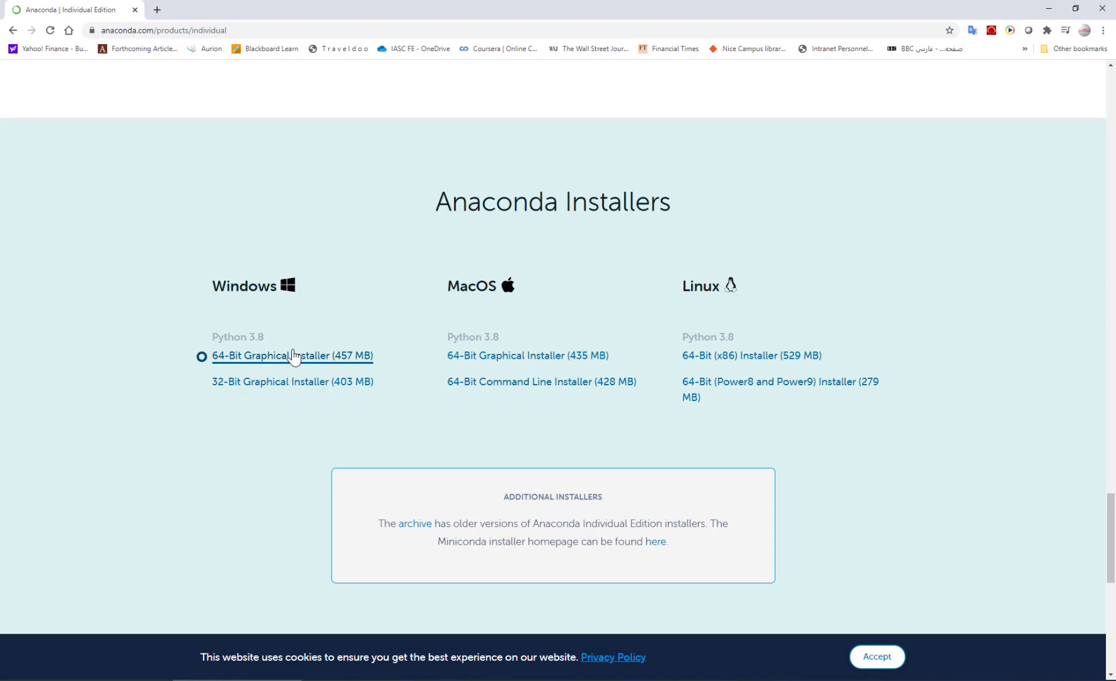
Download the 64-bit Windows graphical installer, save it and run the .exe.
{"action": "left_click", "coordinate": [291, 355]}
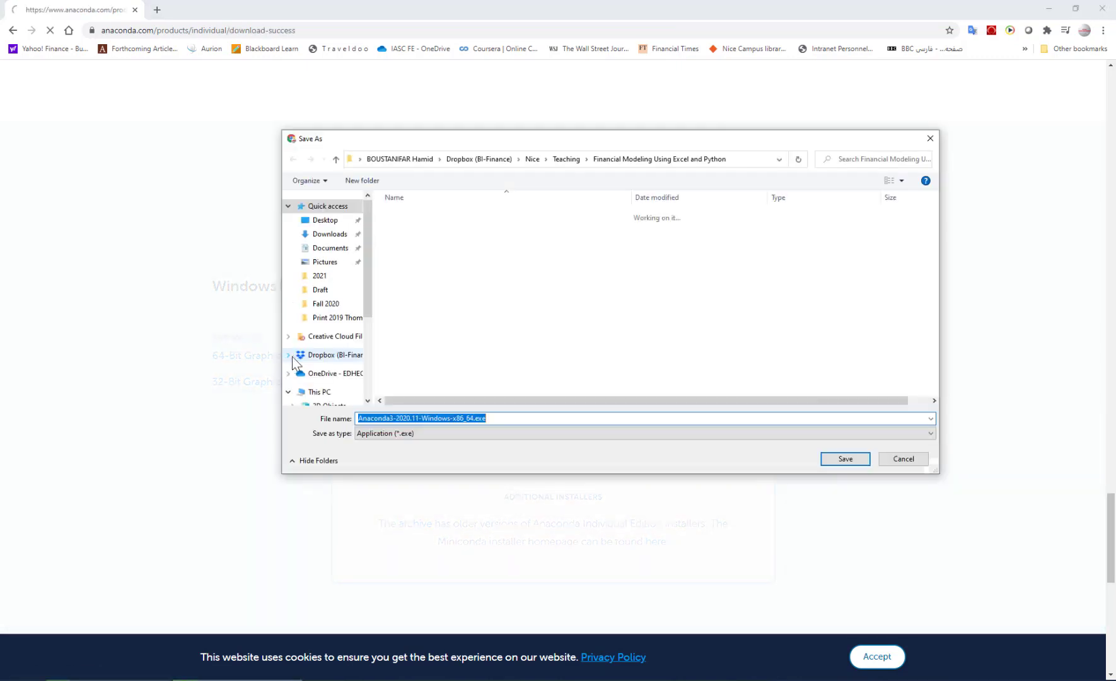
{"action": "left_click", "coordinate": [844, 468]}
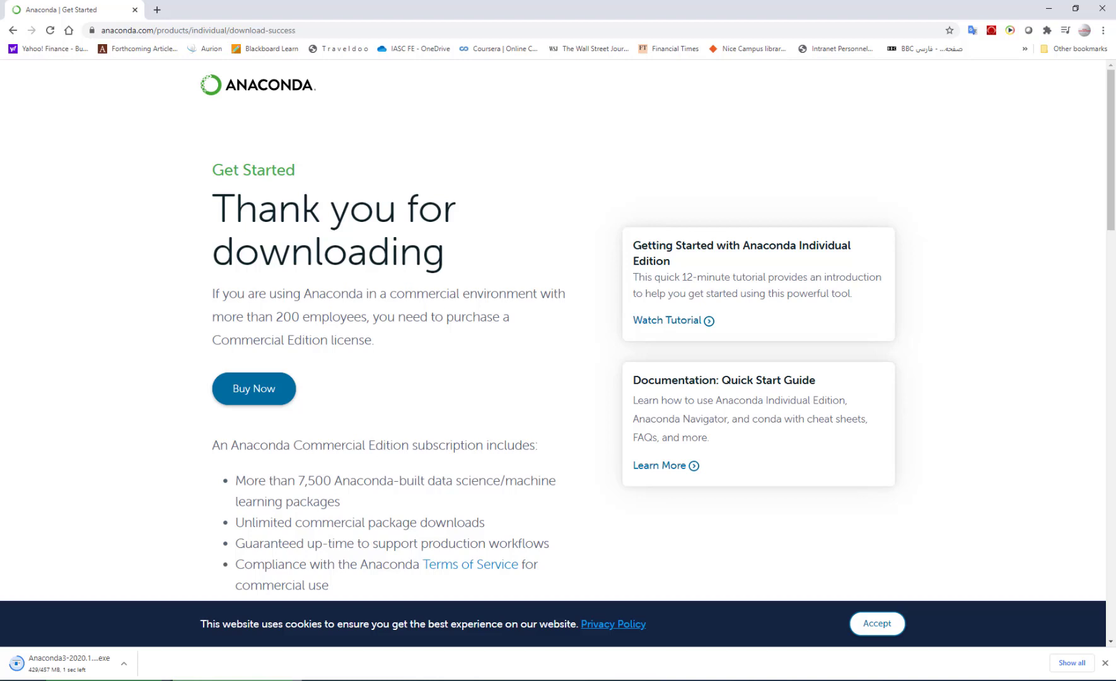
{"action": "left_click", "coordinate": [67, 662]}
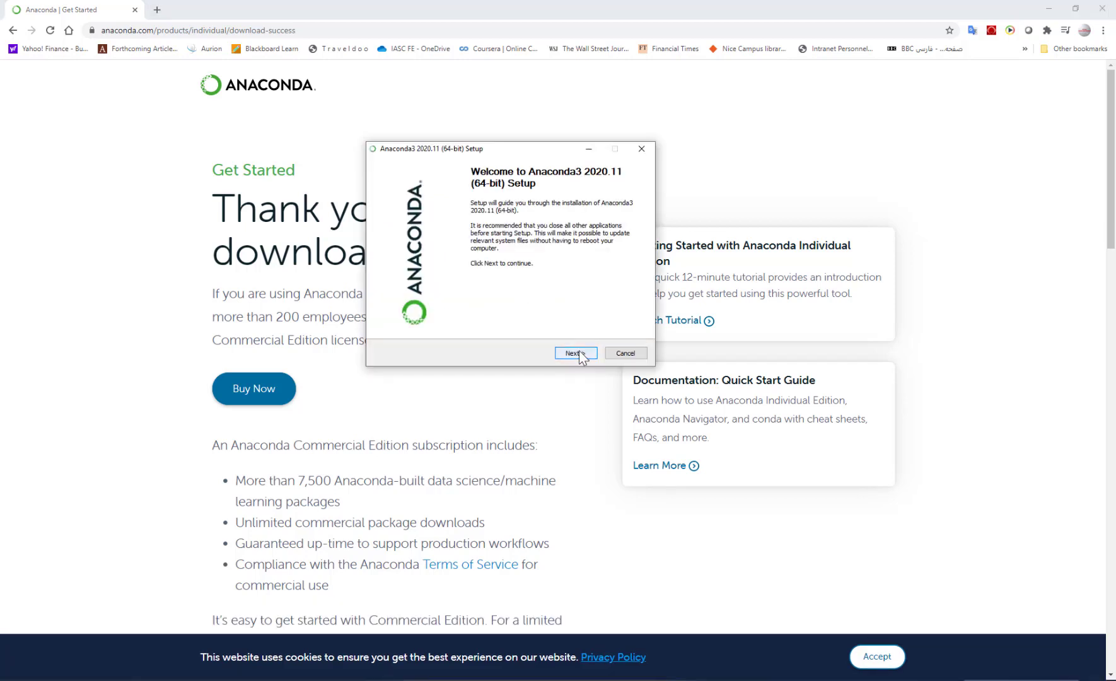
Advance the setup with Just Me and the default destination folder to the advanced options.
{"action": "left_click", "coordinate": [575, 353]}
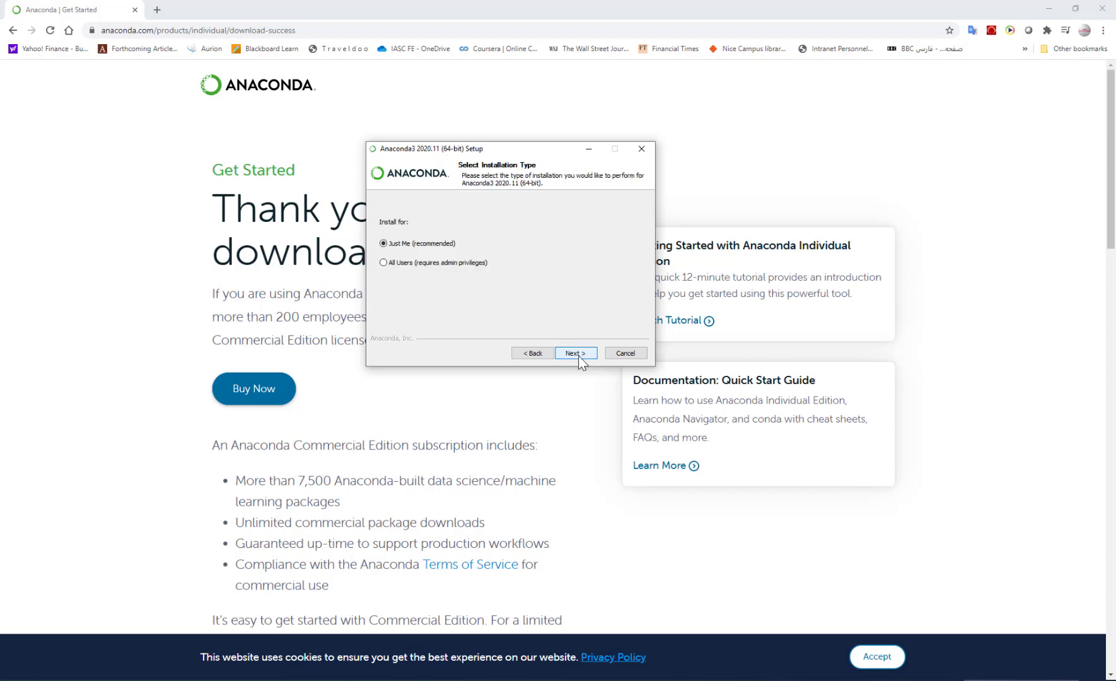
{"action": "left_click", "coordinate": [574, 353]}
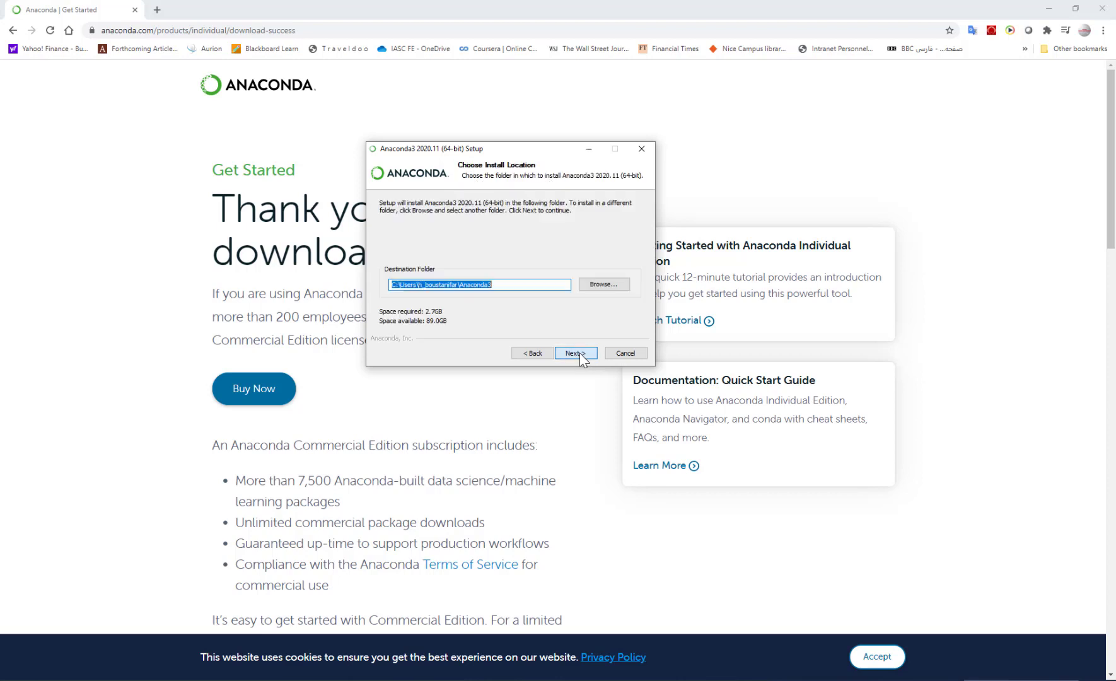
{"action": "left_click", "coordinate": [575, 356]}
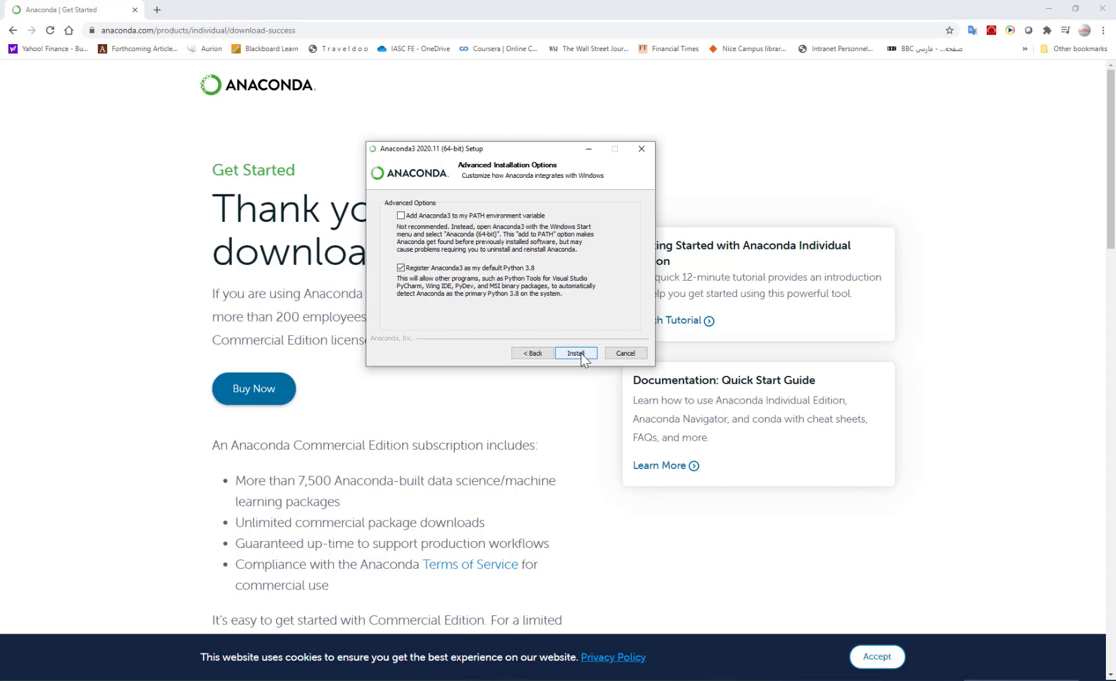
Start the installation with PATH unchecked and Anaconda as default Python.
{"action": "left_click", "coordinate": [577, 354]}
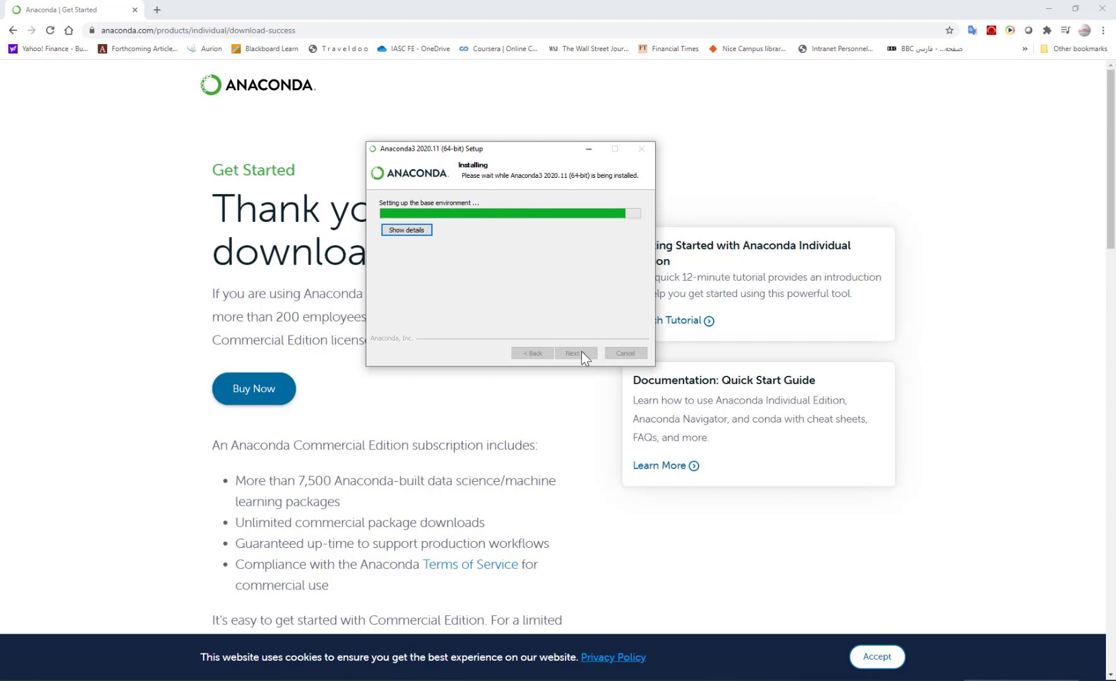
{"action": "mouse_move", "coordinate": [359, 382]}
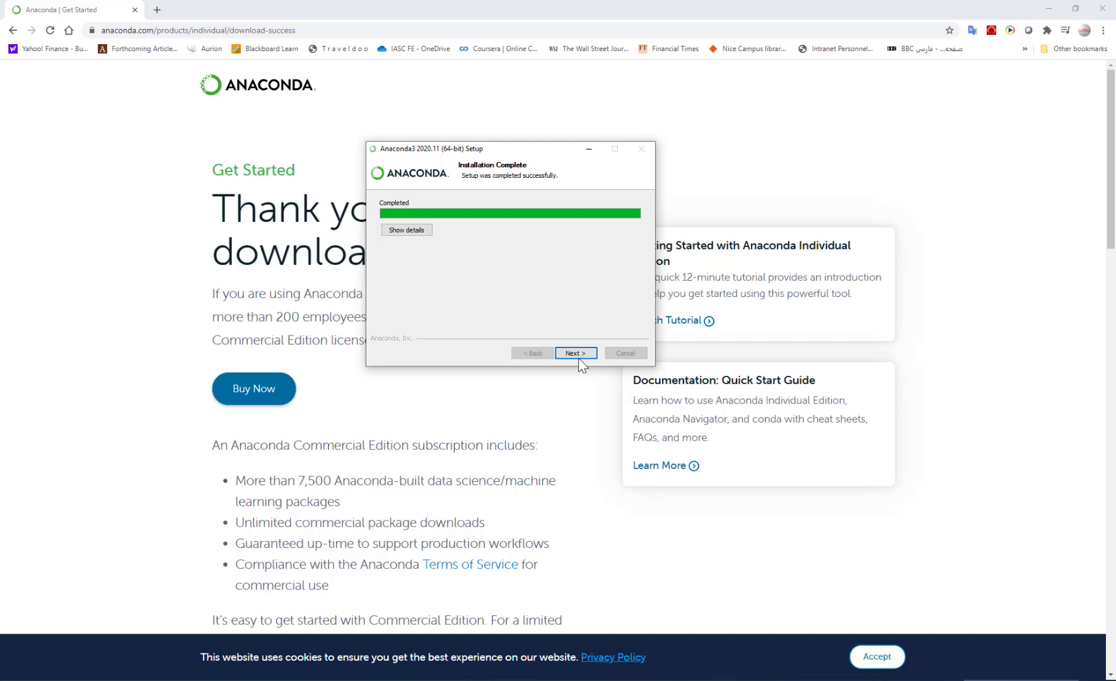
Finish setup past the PyCharm page with both tutorial and getting-started checkboxes unchecked.
{"action": "left_click", "coordinate": [576, 353]}
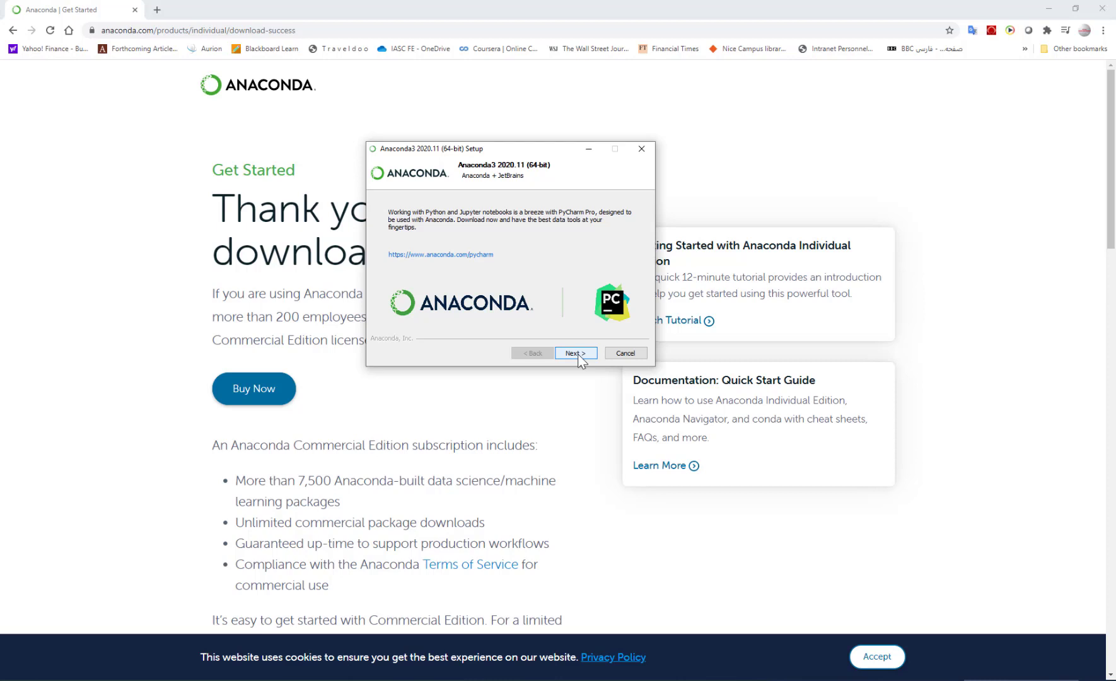
{"action": "left_click", "coordinate": [575, 353]}
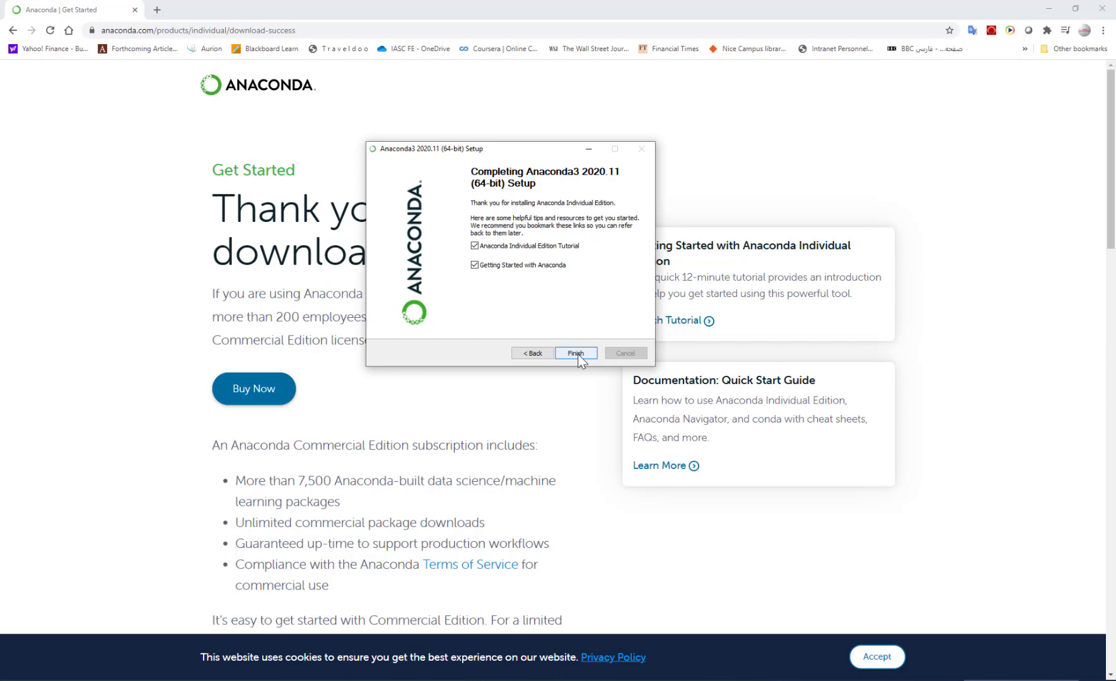
{"action": "left_click", "coordinate": [473, 246]}
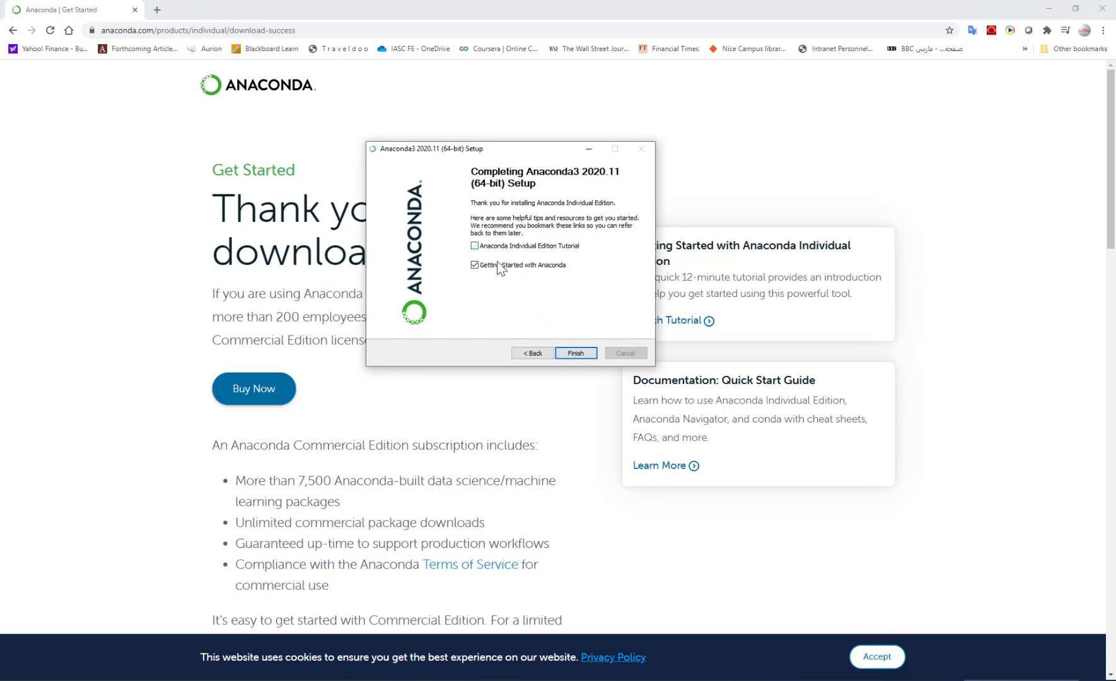
{"action": "left_click", "coordinate": [576, 357]}
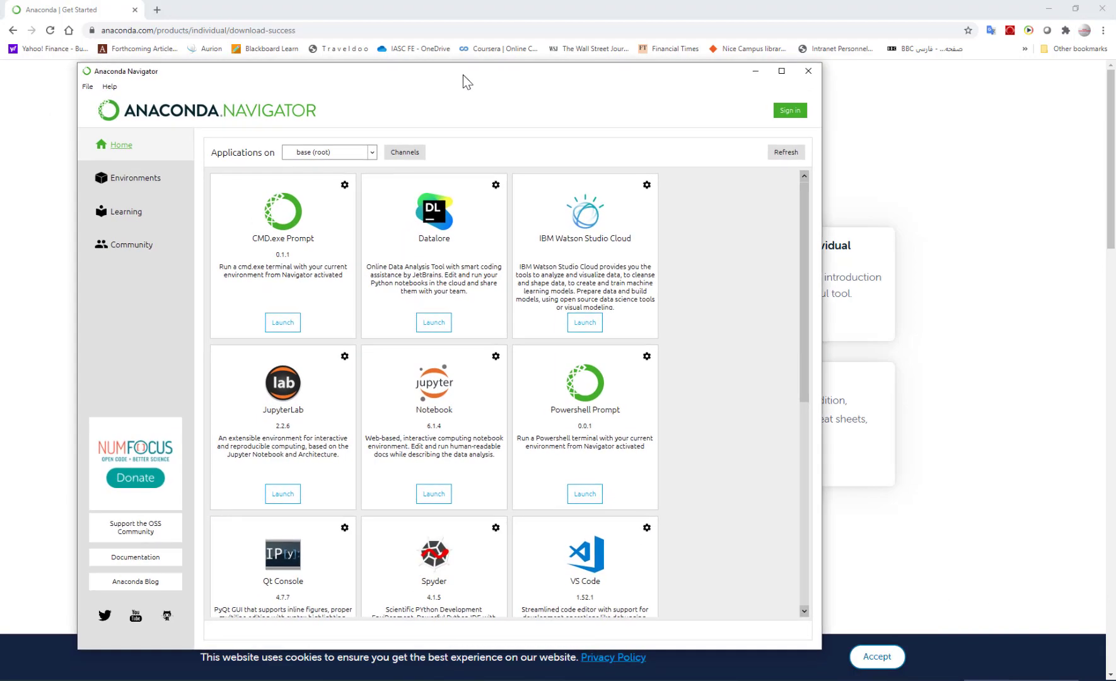
Maximize Navigator and launch JupyterLab from the base environment.
{"action": "left_click", "coordinate": [781, 71]}
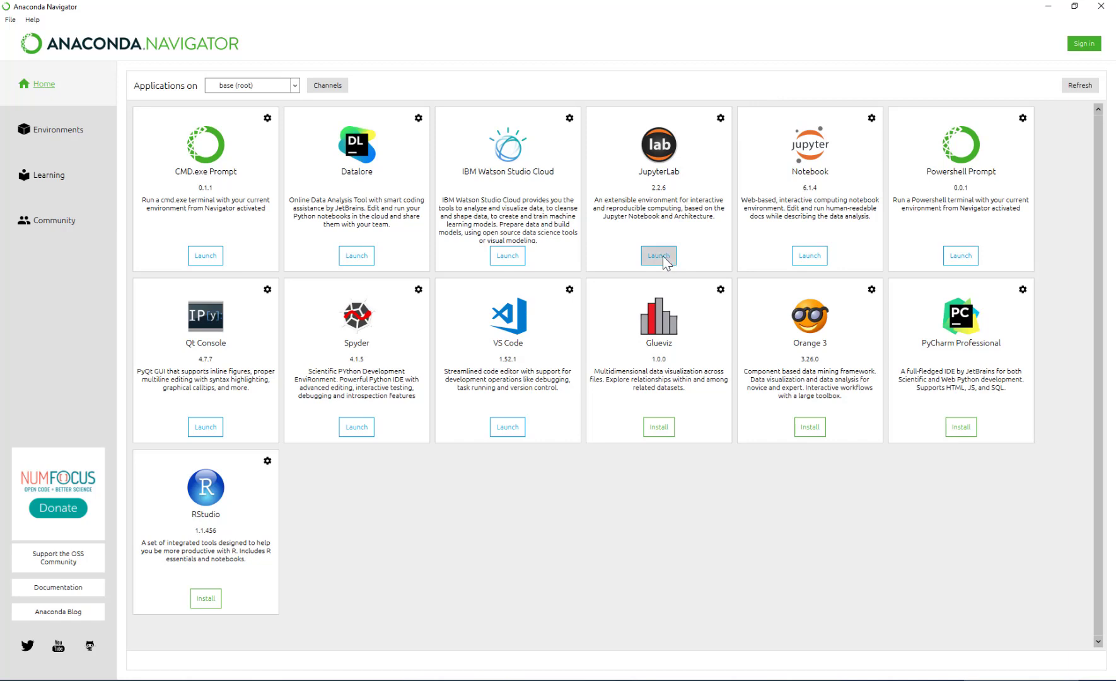
{"action": "left_click", "coordinate": [659, 256]}
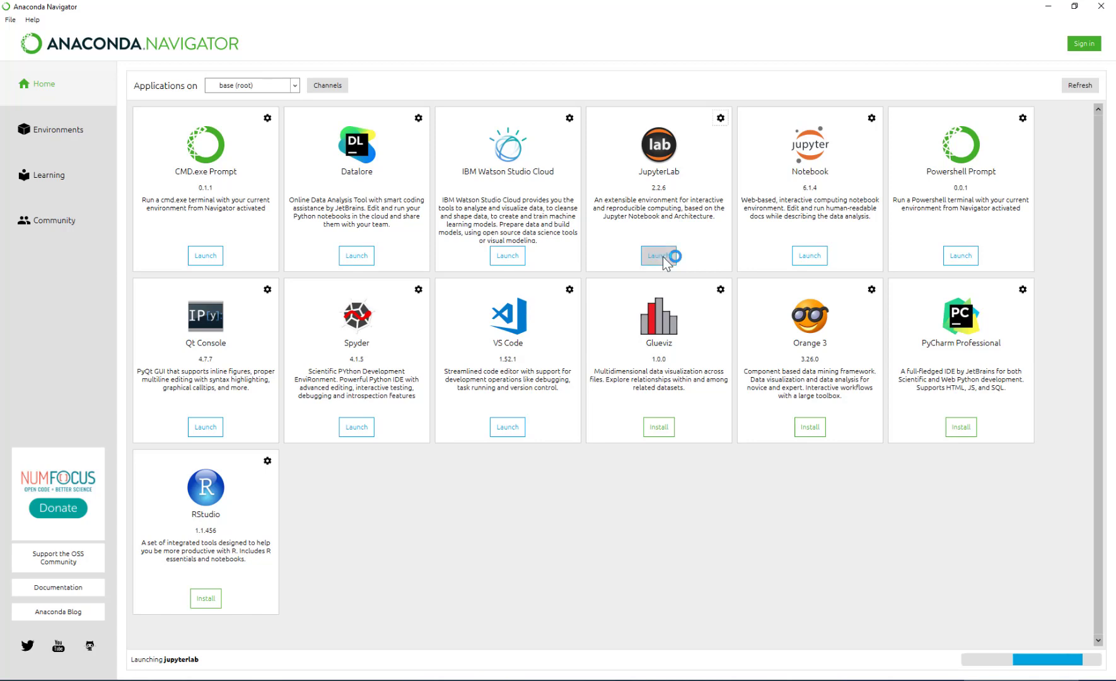
{"action": "left_click", "coordinate": [658, 256]}
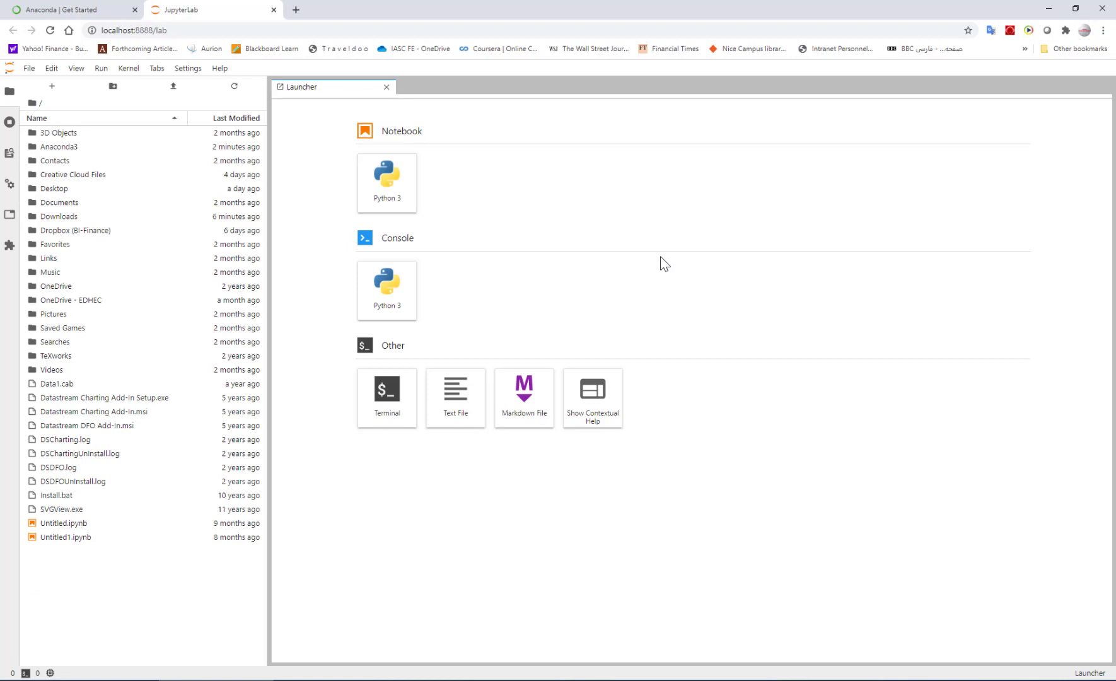
{"action": "mouse_move", "coordinate": [631, 258]}
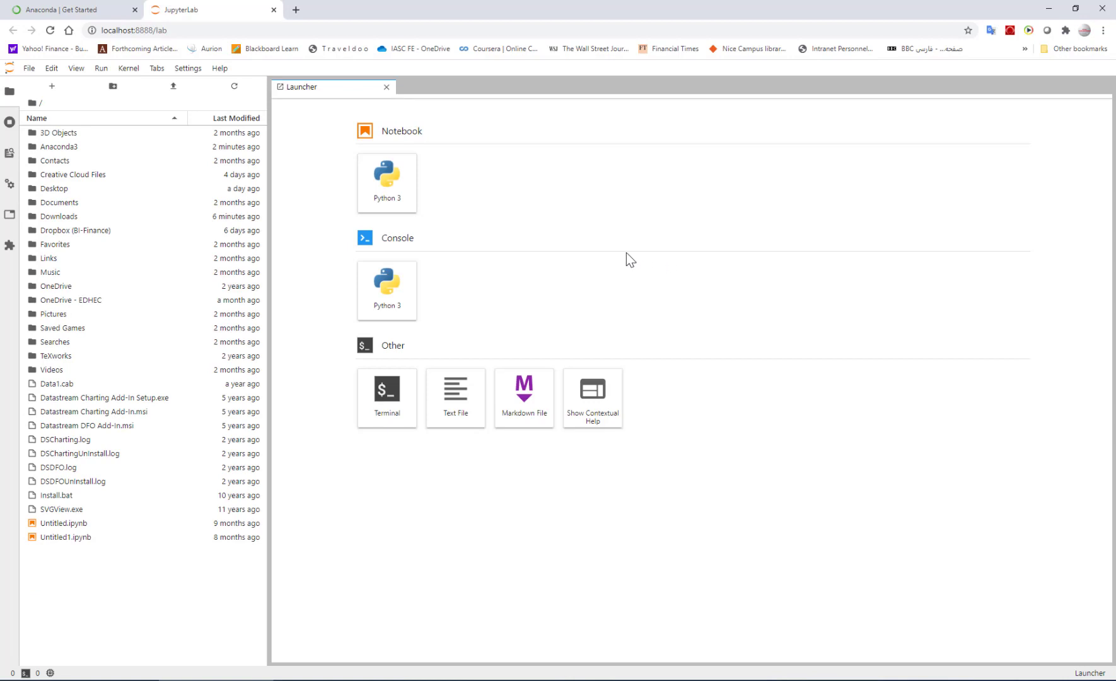
{"action": "mouse_move", "coordinate": [228, 246]}
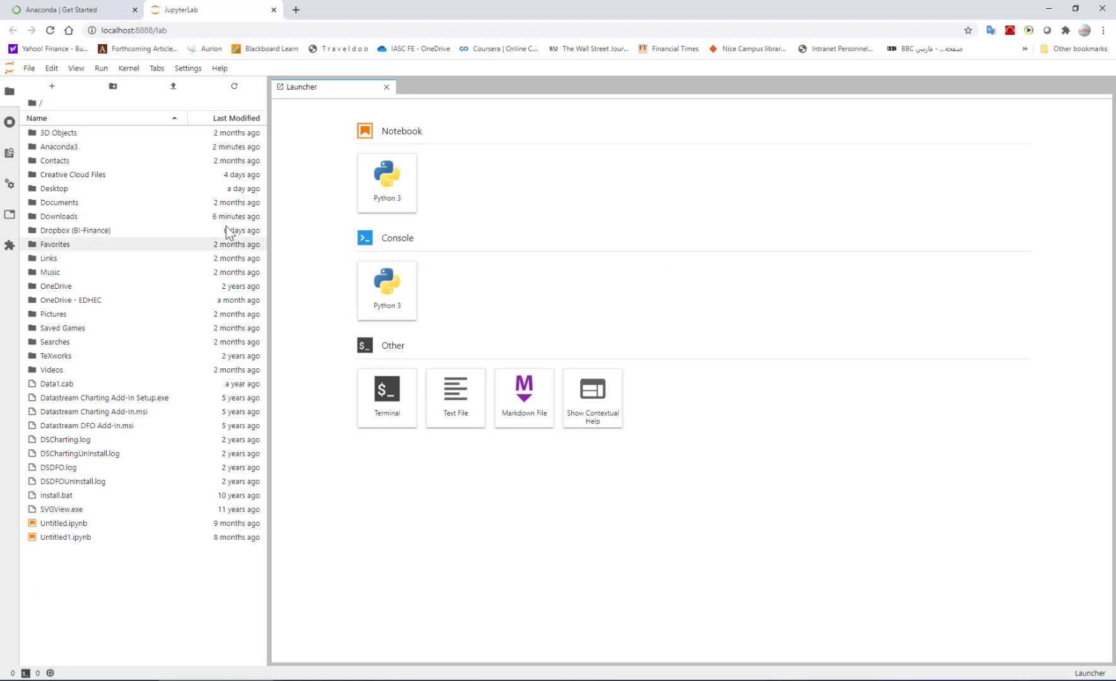
{"action": "left_click", "coordinate": [10, 91]}
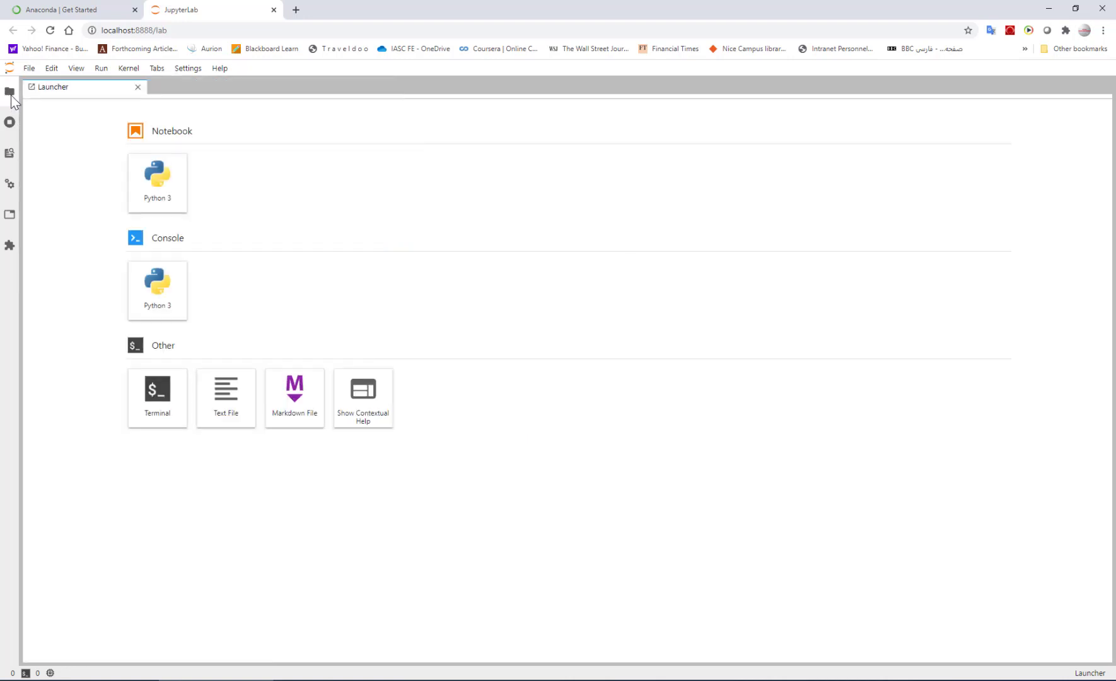
{"action": "left_click", "coordinate": [10, 91]}
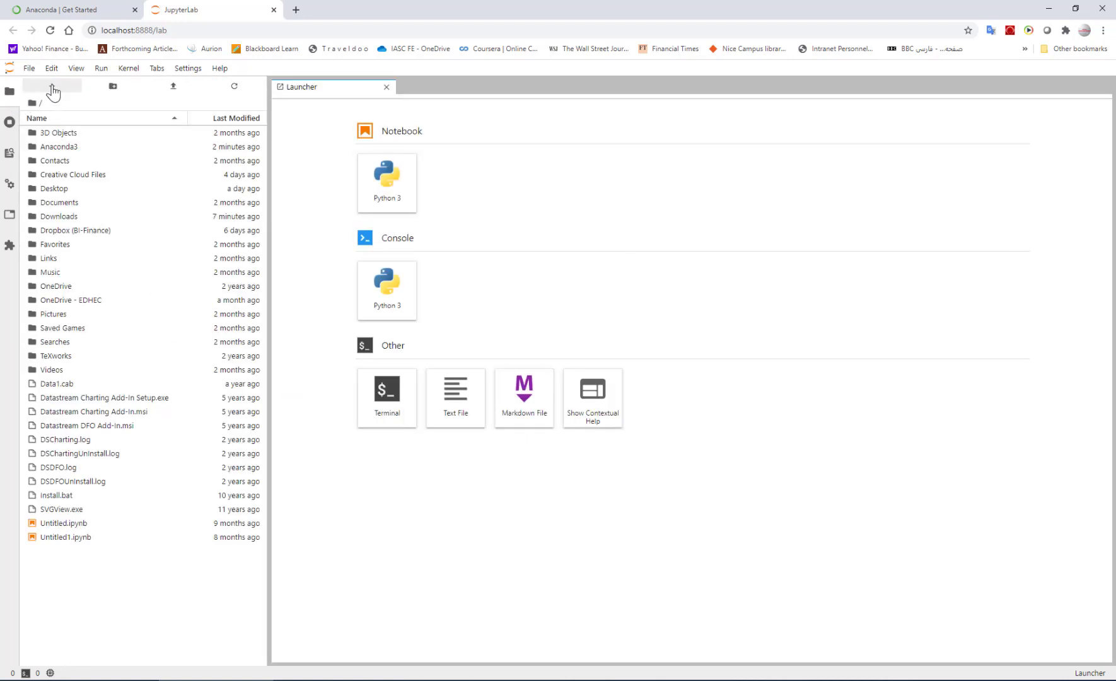
{"action": "mouse_move", "coordinate": [64, 289]}
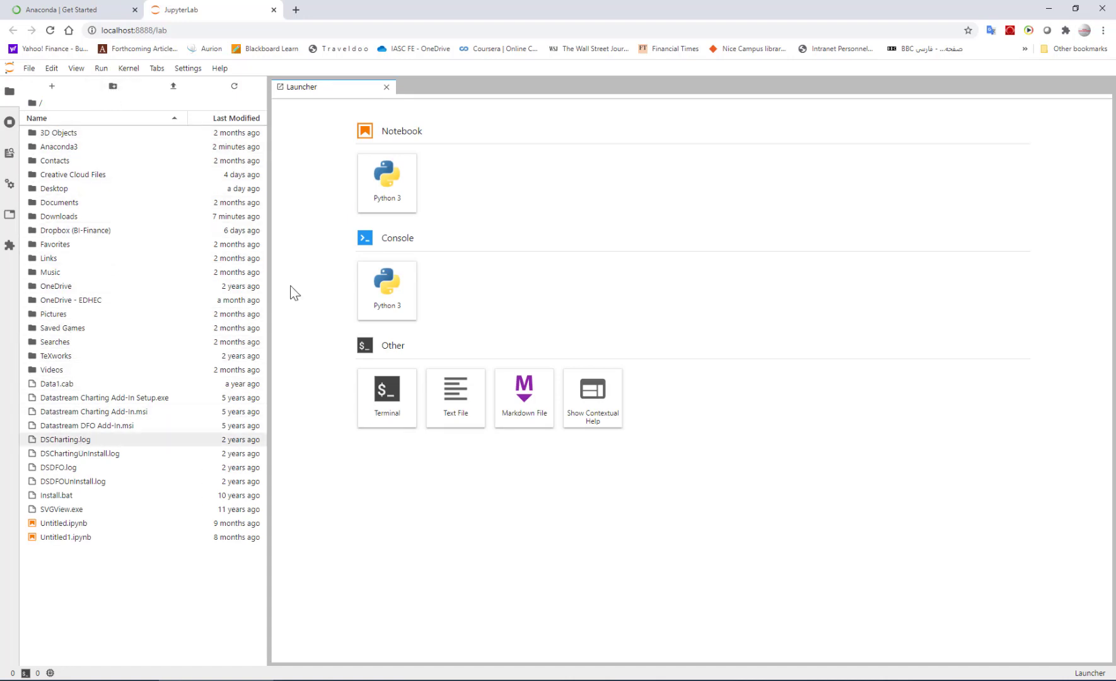
{"action": "mouse_move", "coordinate": [387, 175]}
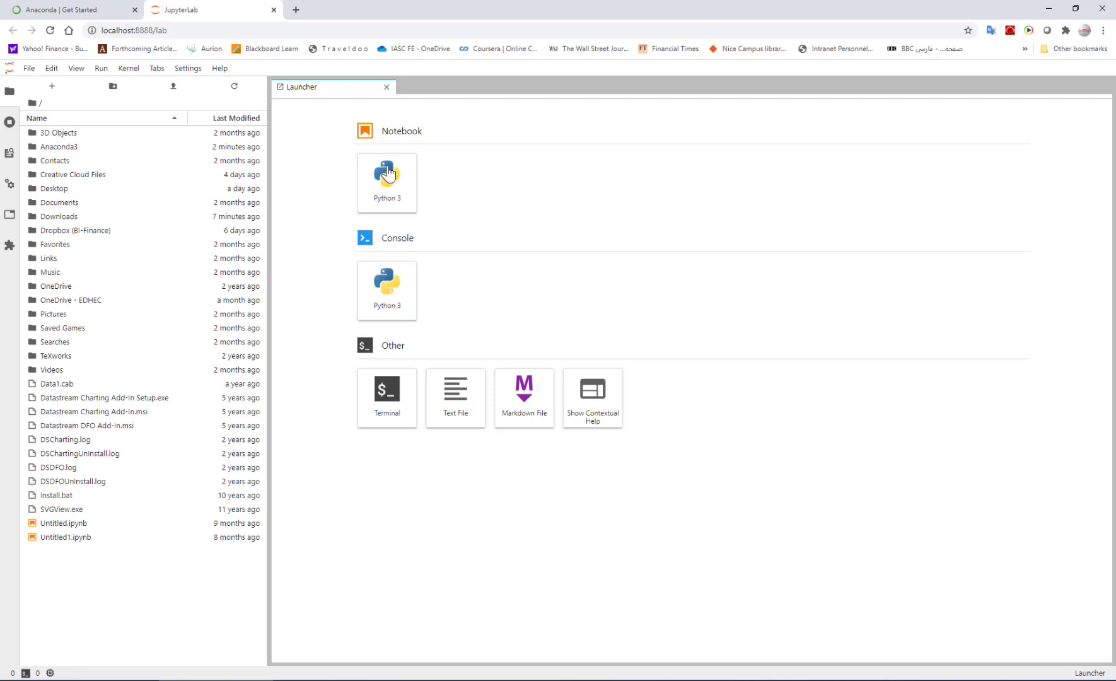
Create a new Python 3 notebook and evaluate 2+2 in its first cell.
{"action": "left_click", "coordinate": [386, 182]}
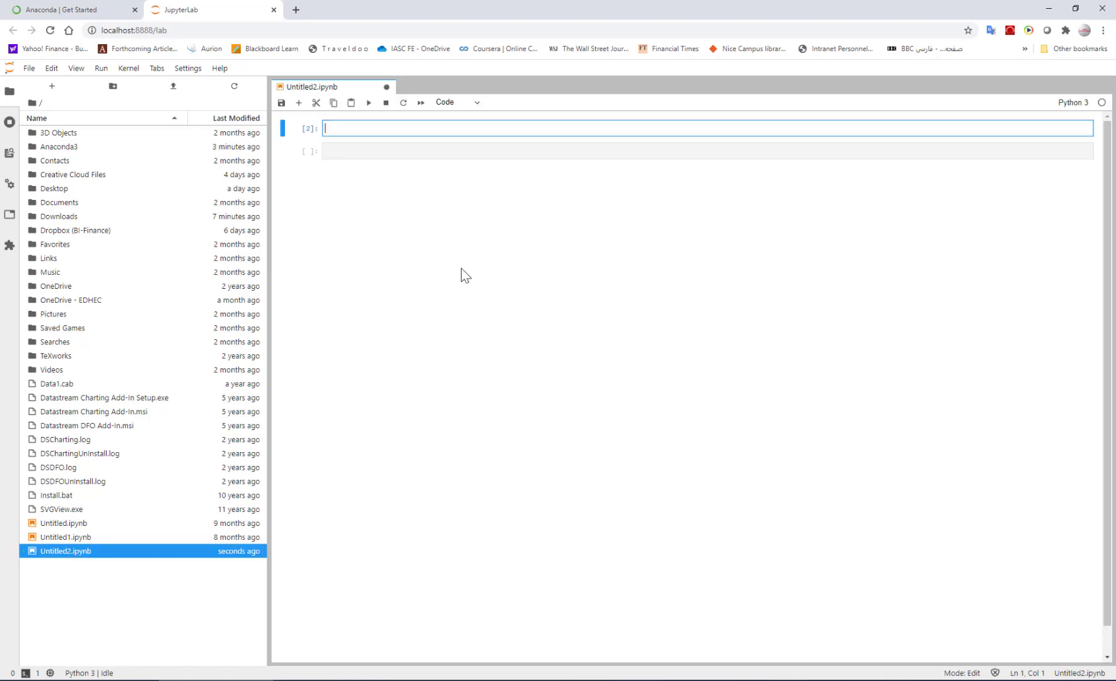
{"action": "type", "text": "2+2"}
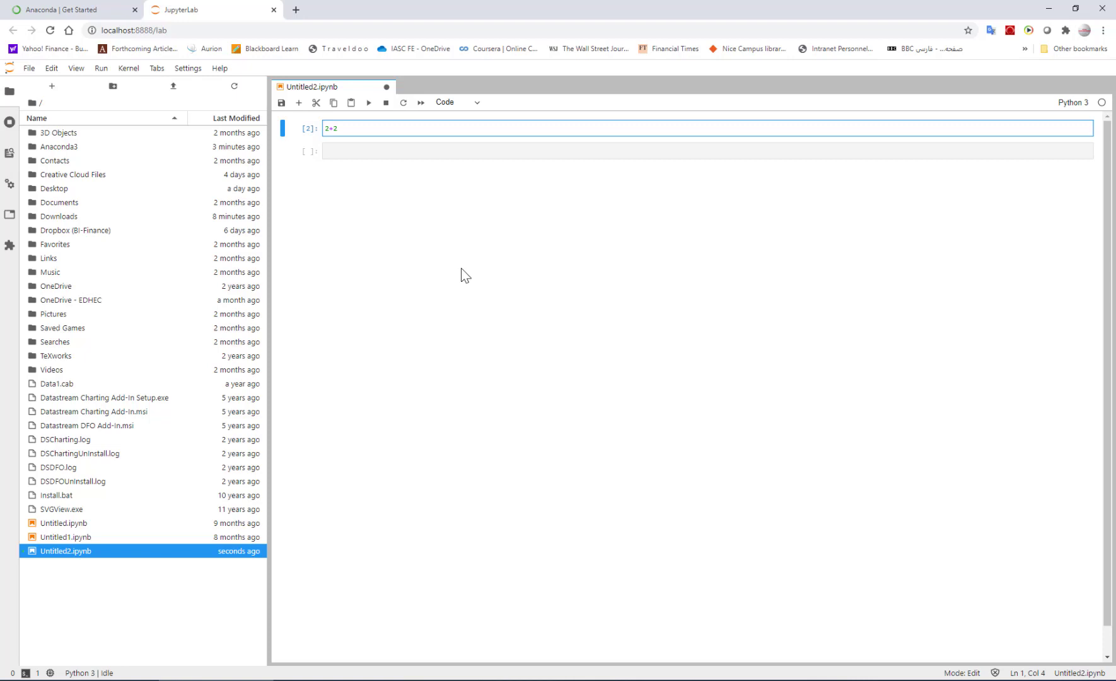
{"action": "key", "text": "shift+enter"}
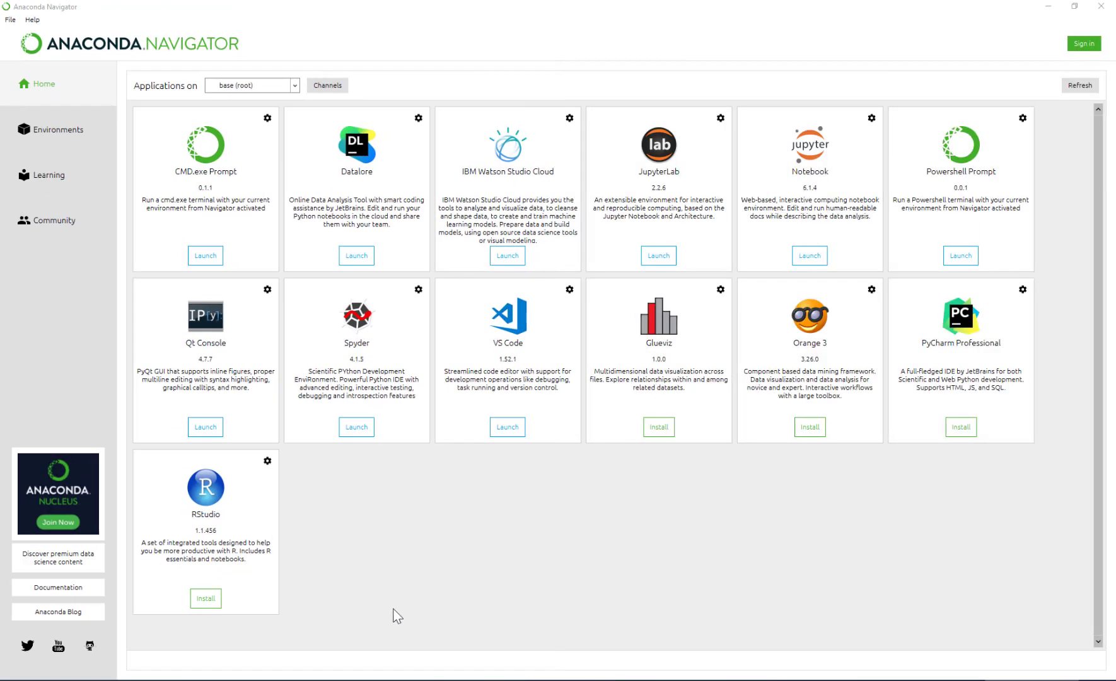
{"action": "mouse_move", "coordinate": [25, 676]}
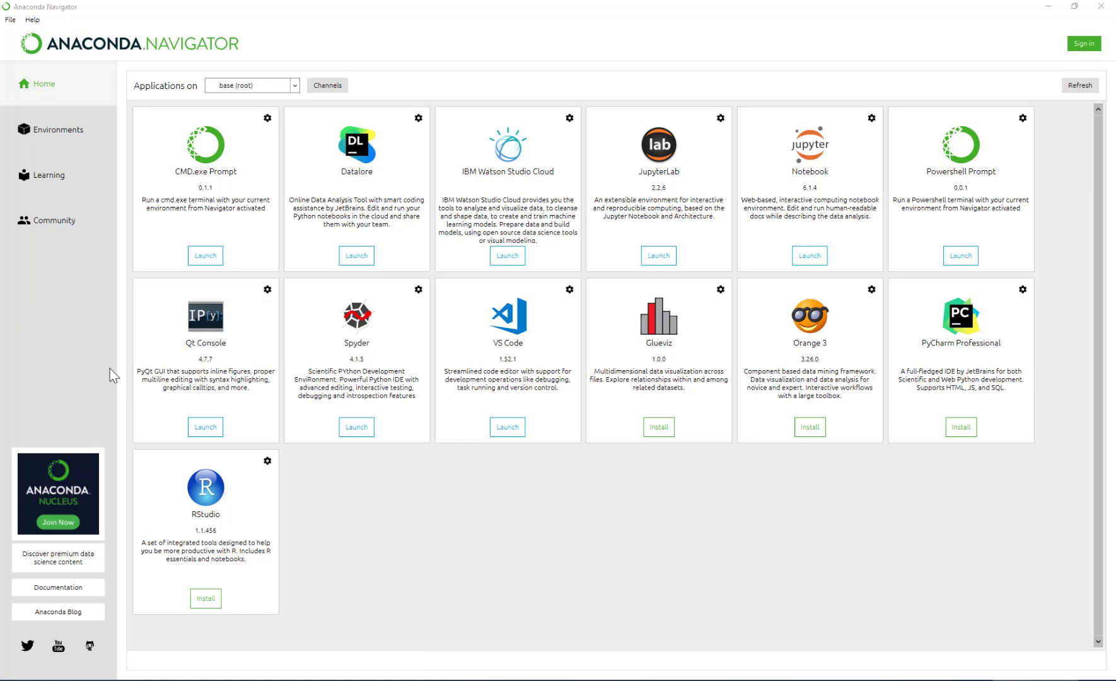
Launch the Powershell Prompt tile from Navigator's Home page.
{"action": "left_click", "coordinate": [960, 257]}
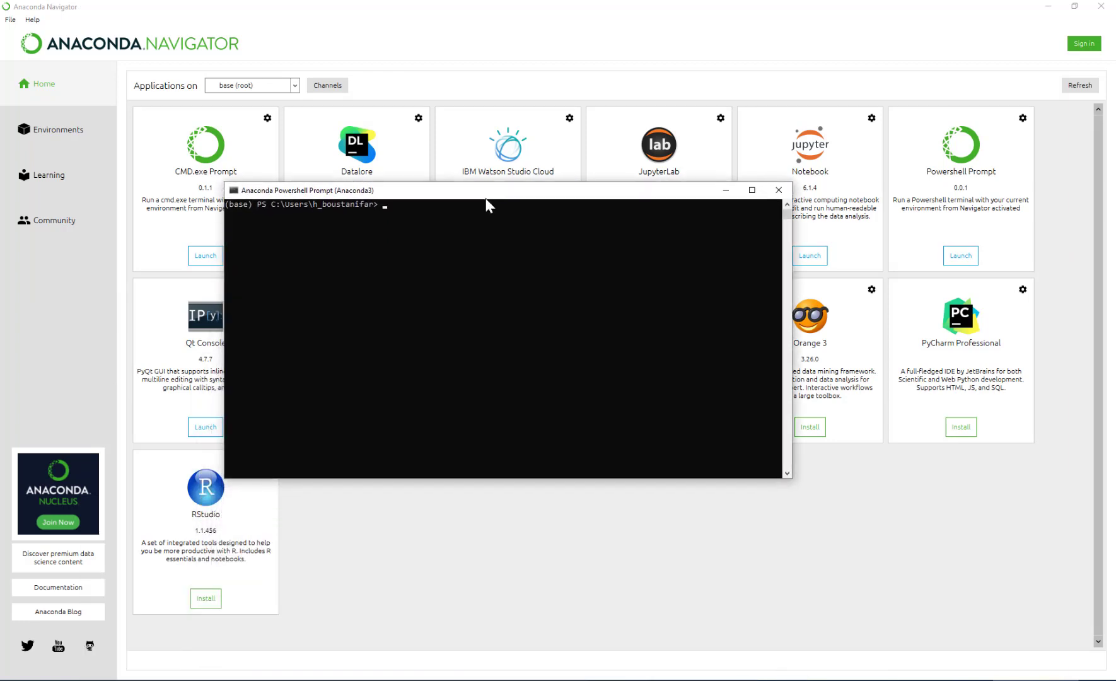
{"action": "mouse_move", "coordinate": [474, 251]}
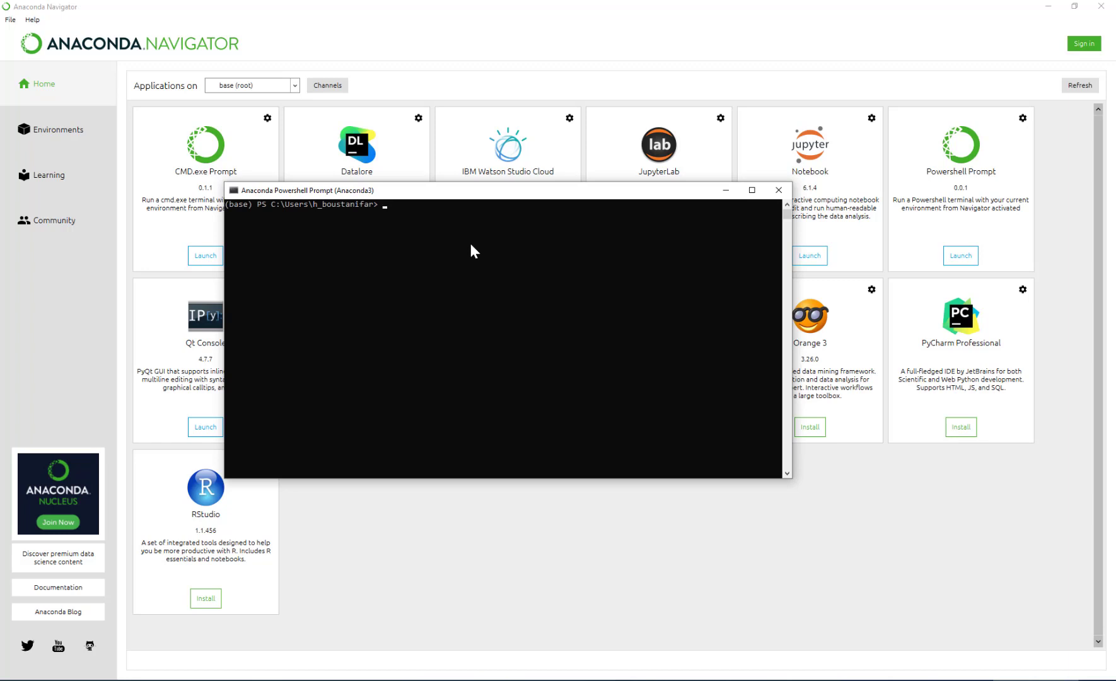
Run python --version and conda --version, then enter conda list.
{"action": "type", "text": "pythi"}
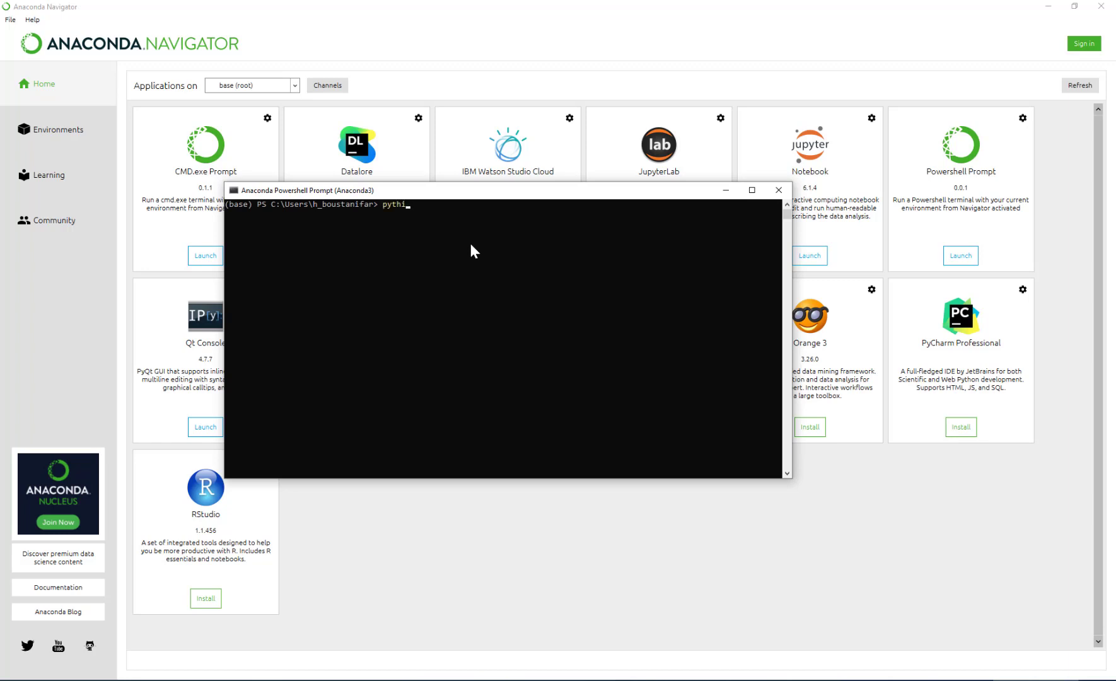
{"action": "type", "text": "on --version"}
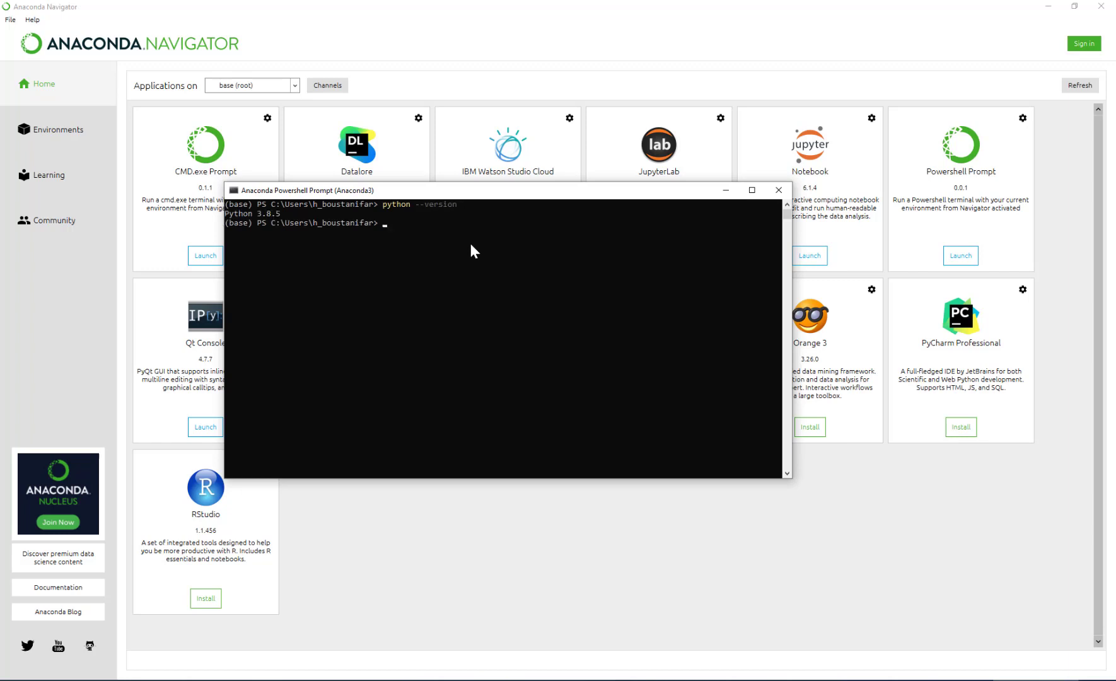
{"action": "type", "text": "c"}
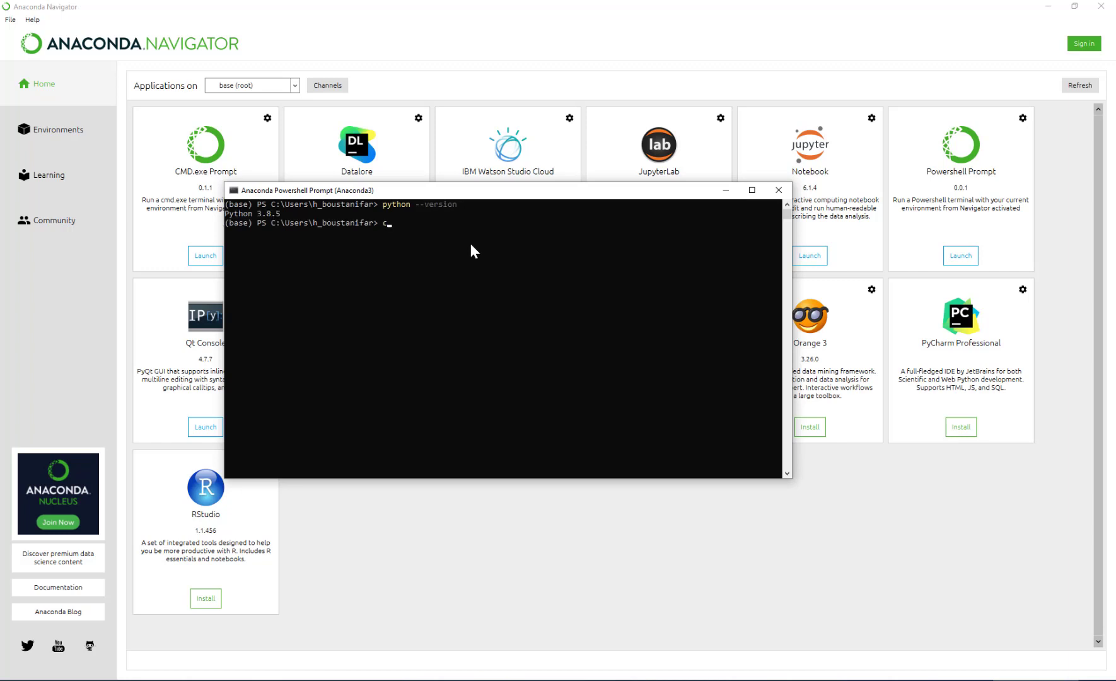
{"action": "type", "text": "onda --version"}
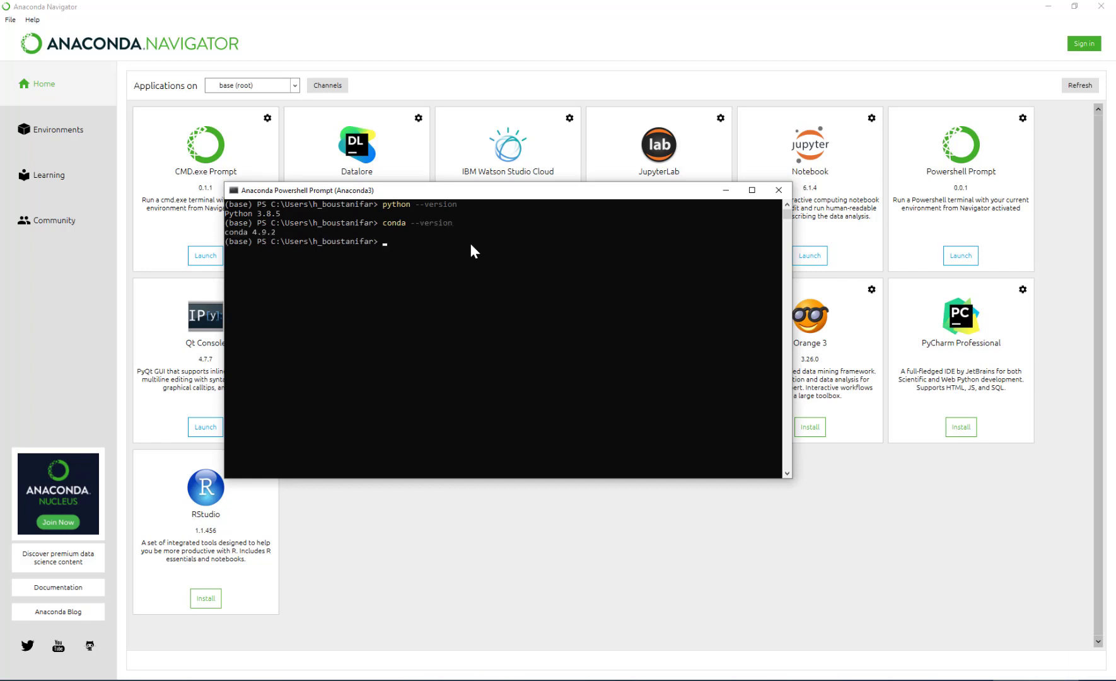
{"action": "type", "text": "conda list"}
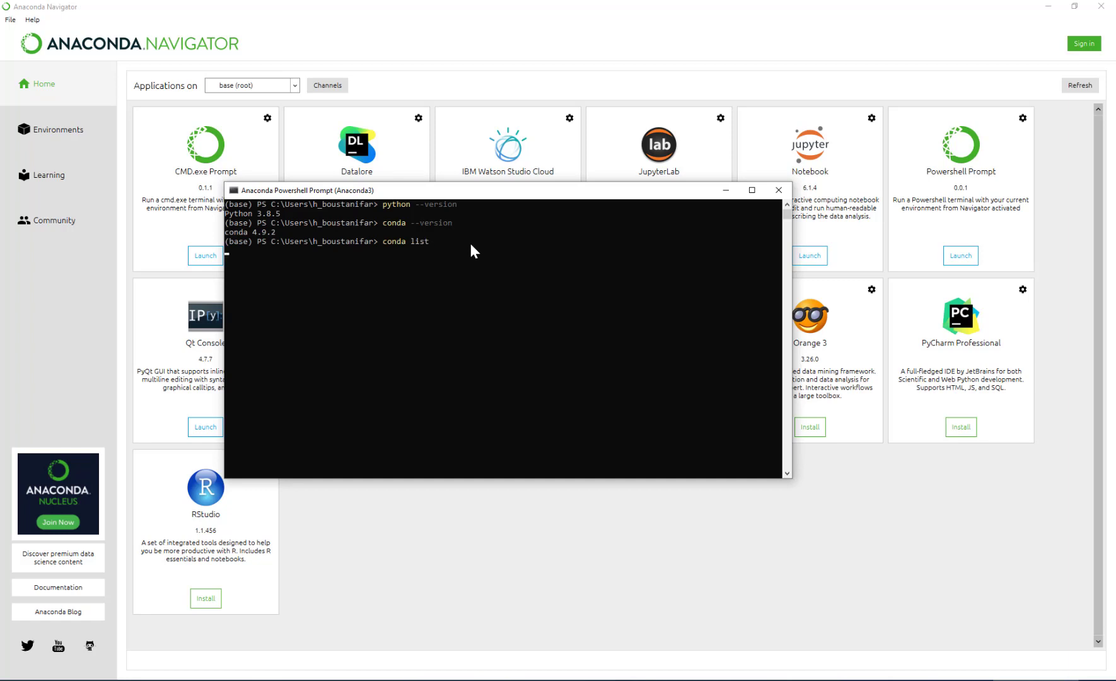
{"action": "mouse_move", "coordinate": [461, 333]}
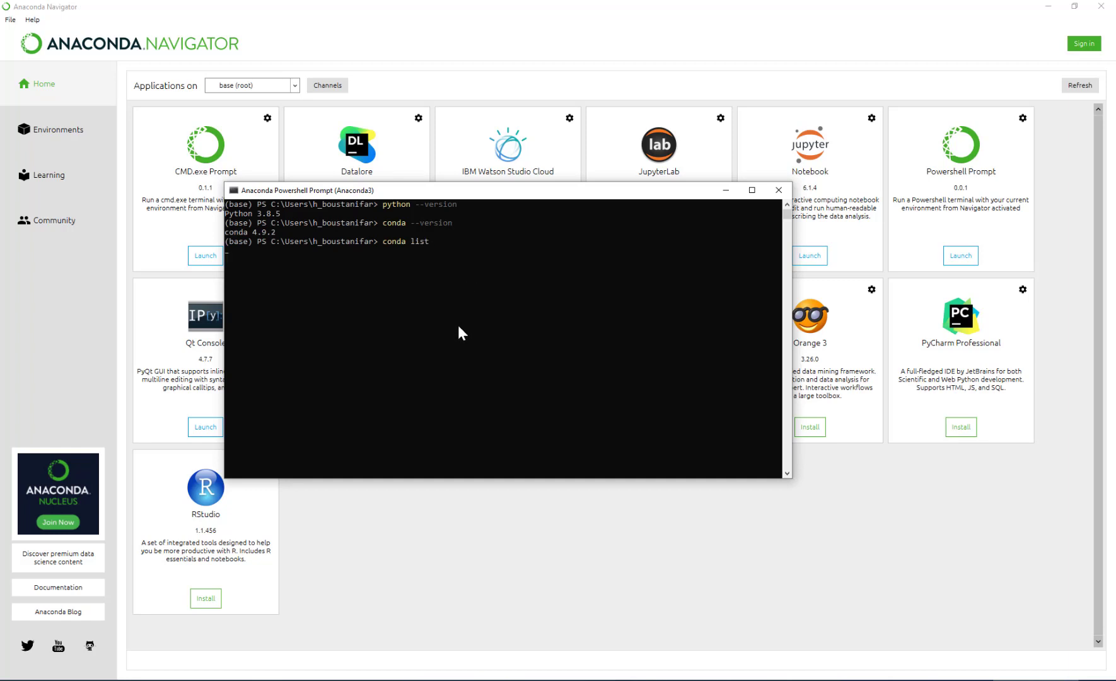
Run conda list and review the printed packages, versions and builds back to the prompt.
{"action": "key", "text": "Return"}
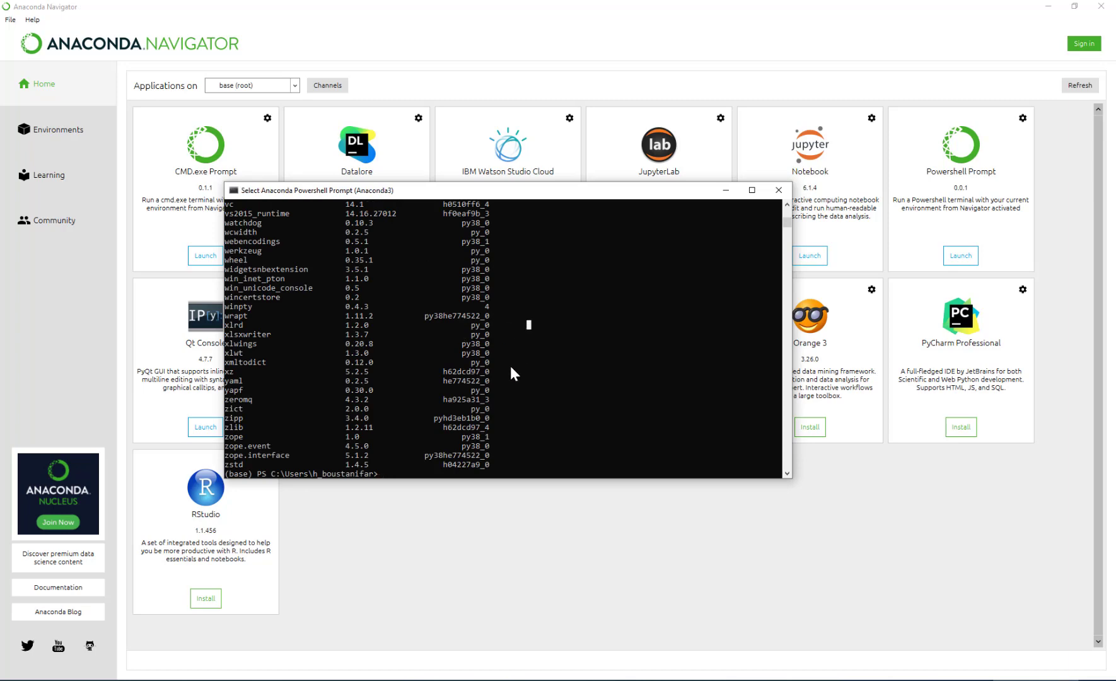
{"action": "scroll", "scroll_direction": "up", "scroll_amount": 3}
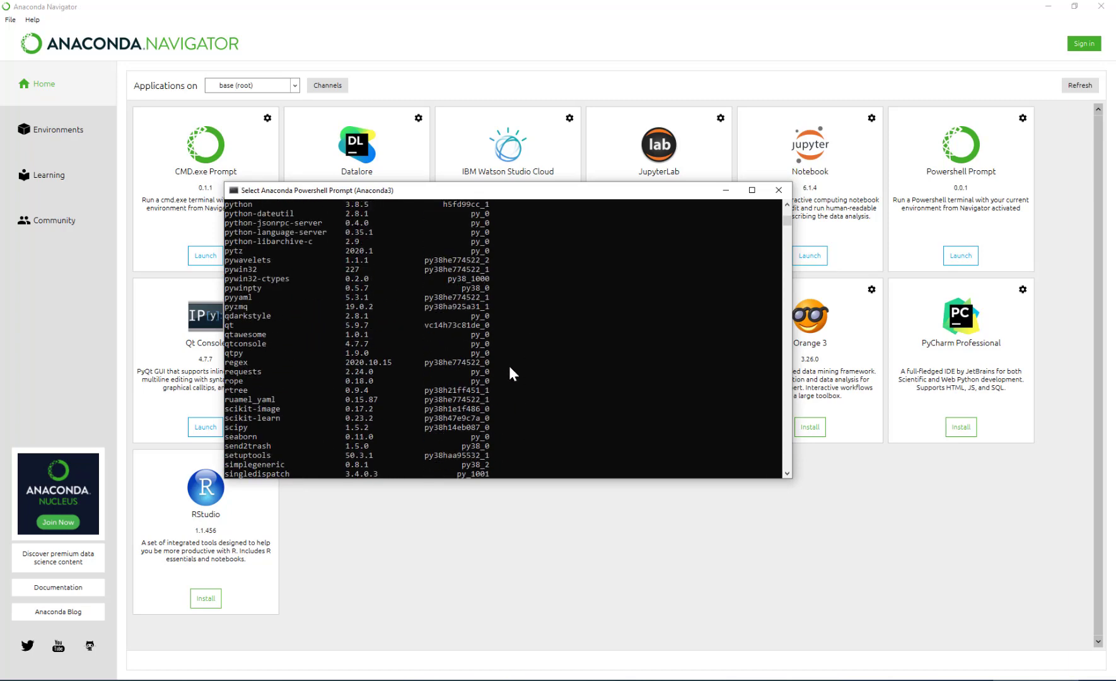
{"action": "scroll", "scroll_direction": "up", "scroll_amount": 3}
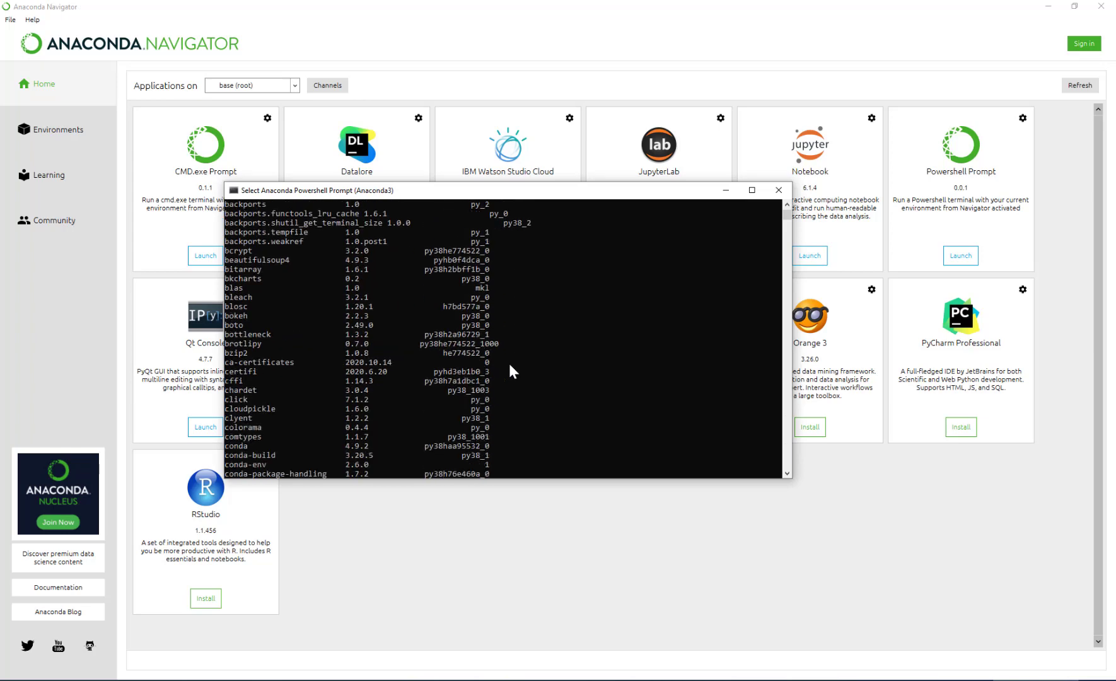
{"action": "scroll", "scroll_direction": "down", "scroll_amount": 3}
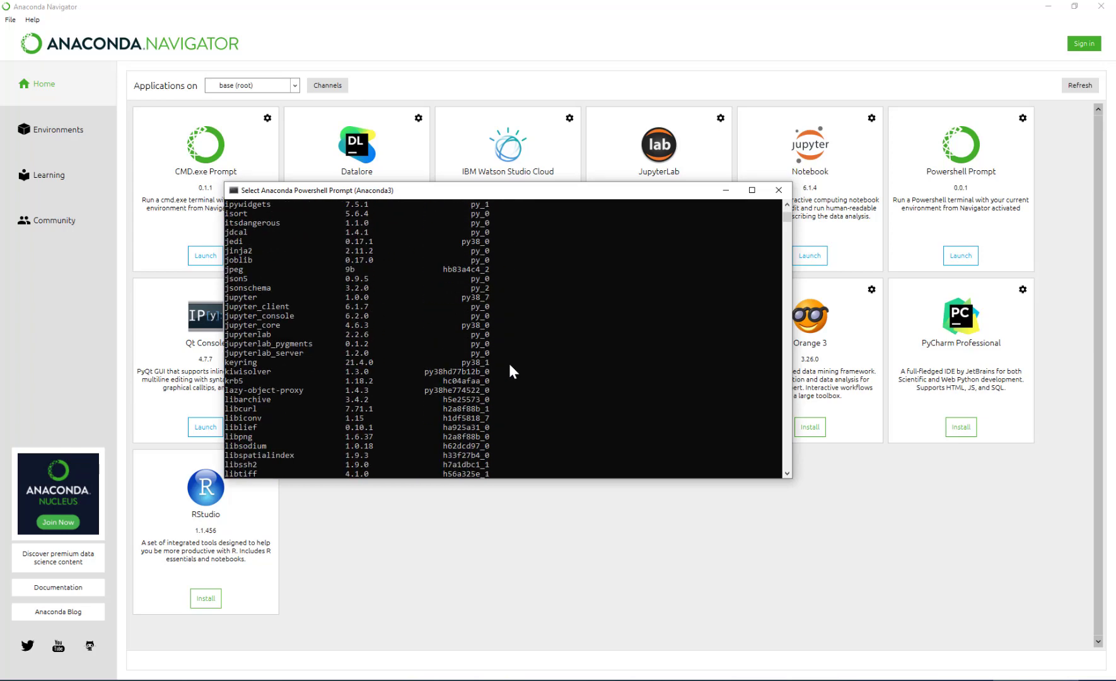
{"action": "scroll", "scroll_direction": "down", "scroll_amount": 3}
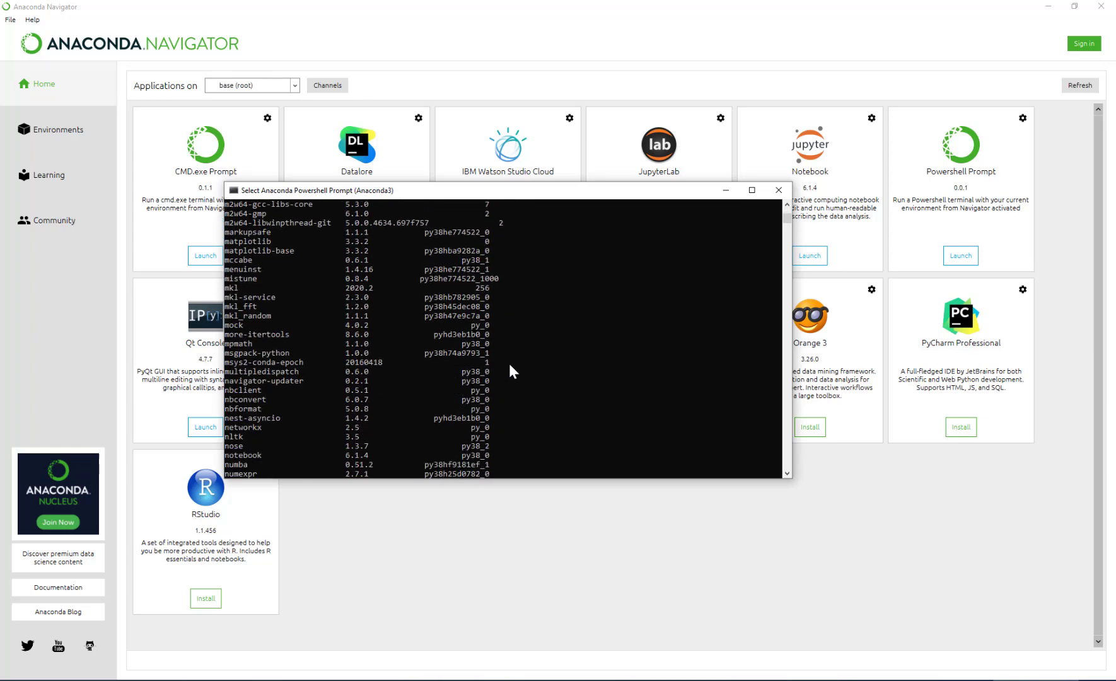
{"action": "scroll", "scroll_direction": "down", "scroll_amount": 3}
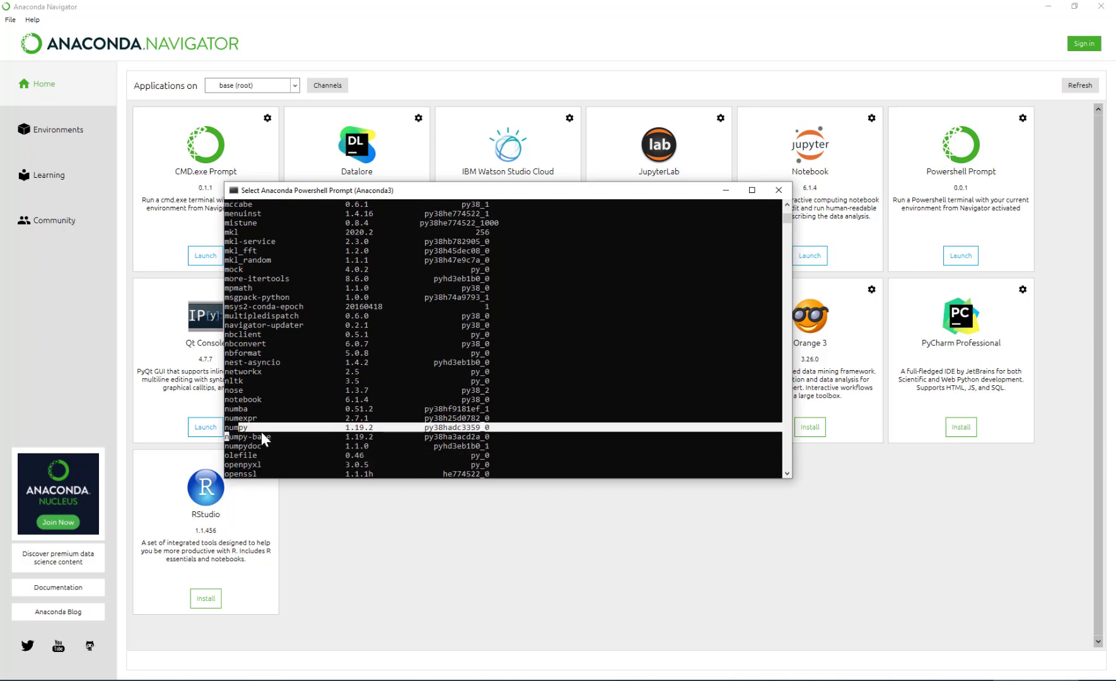
{"action": "scroll", "scroll_direction": "down", "scroll_amount": 3}
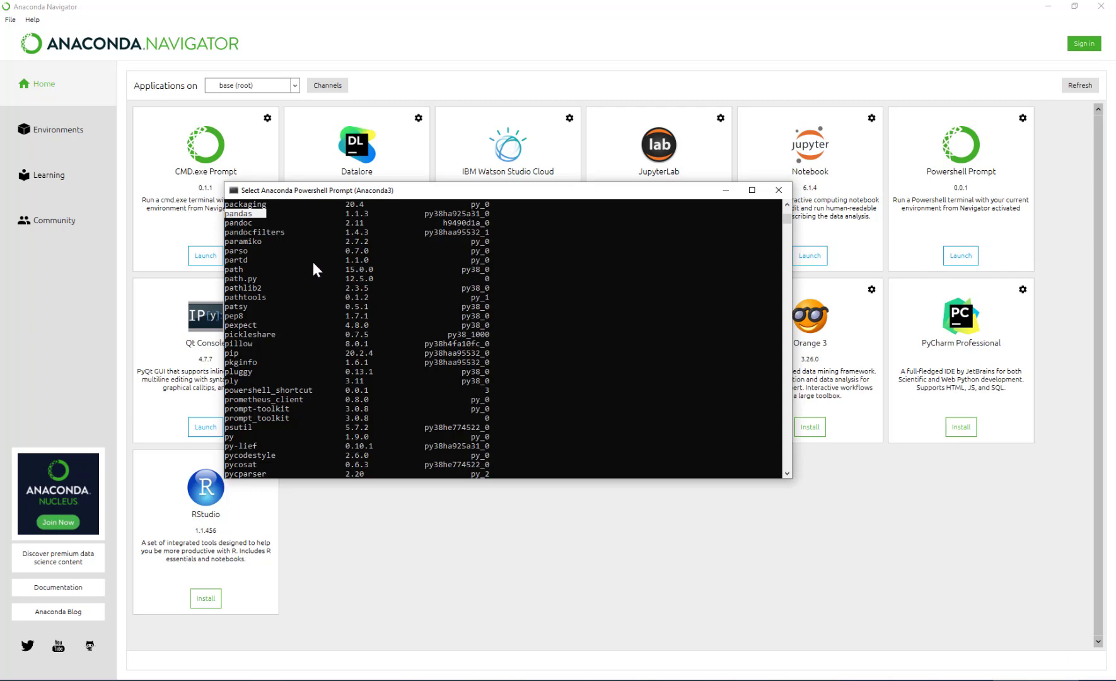
{"action": "scroll", "scroll_direction": "down", "scroll_amount": 3}
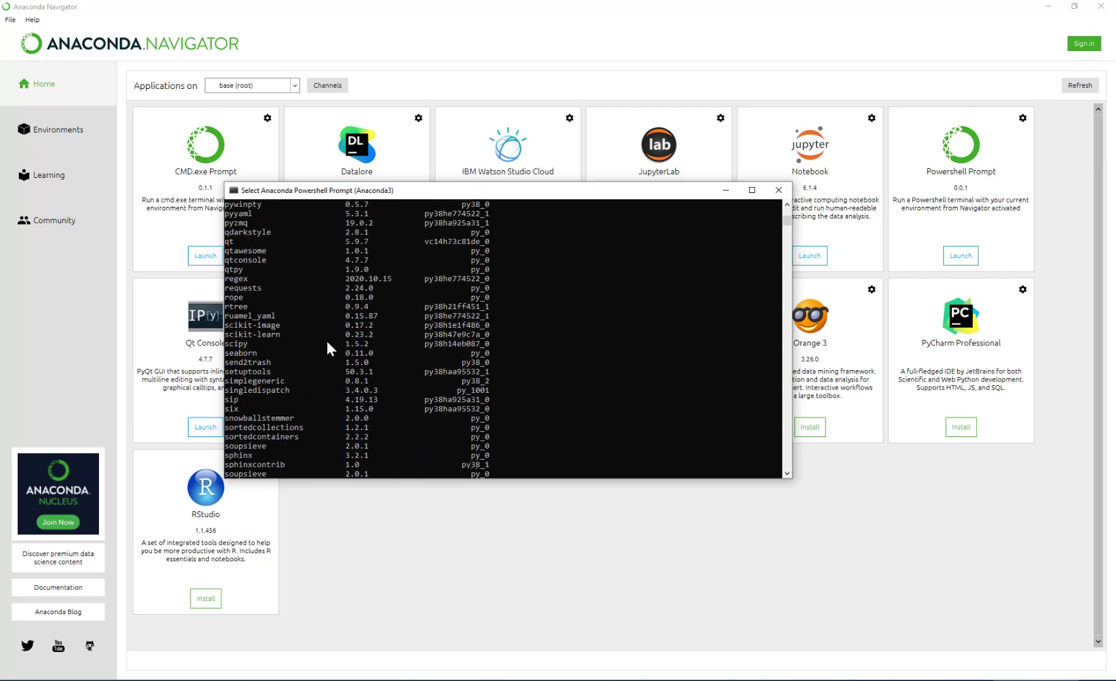
{"action": "scroll", "scroll_direction": "down", "scroll_amount": 3}
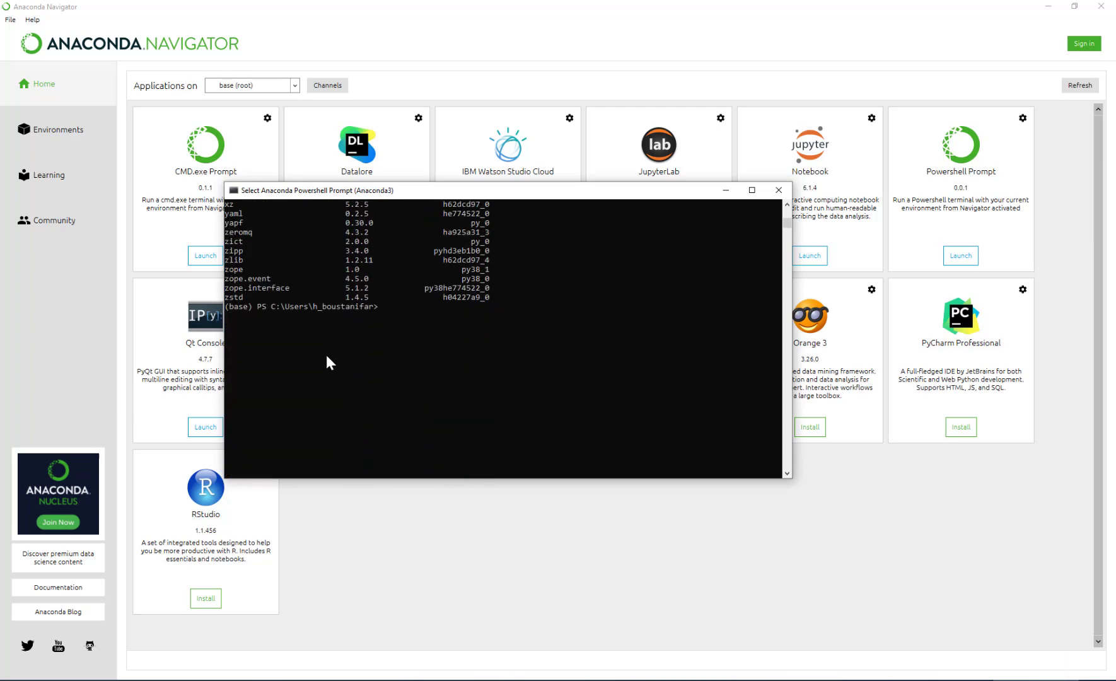